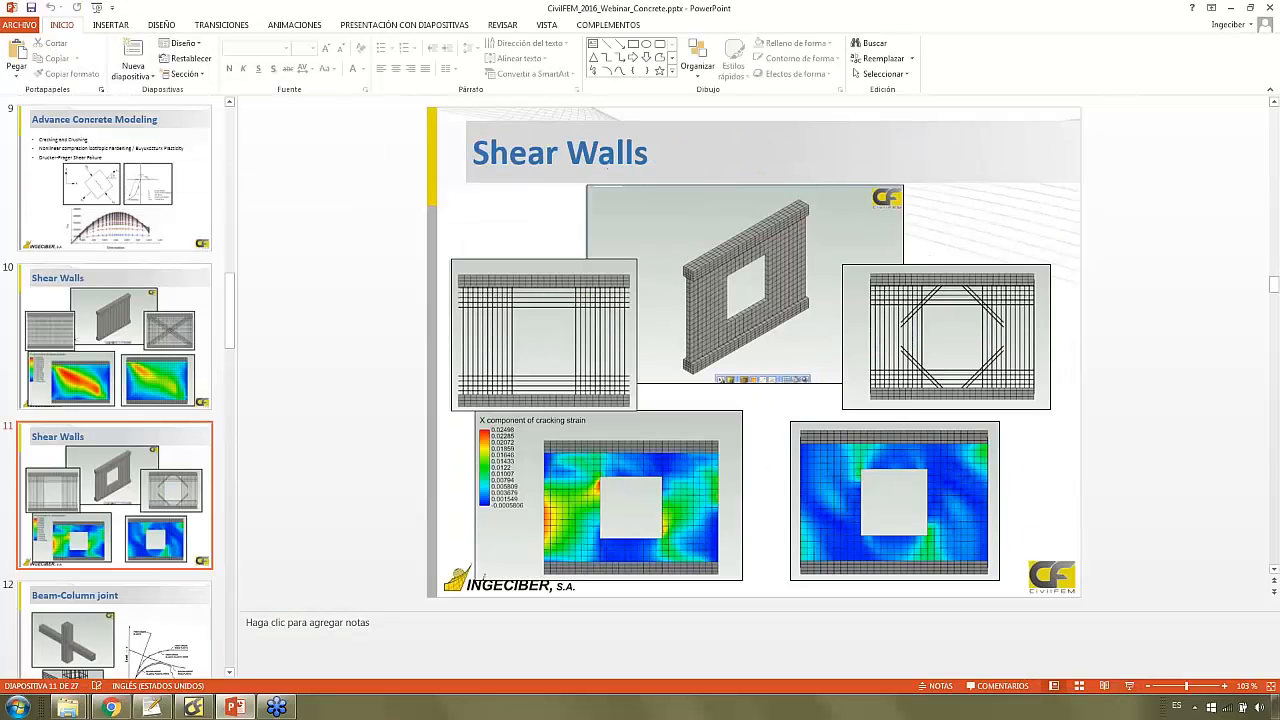
# Step: Switch from the Shear Walls slide in PowerPoint to CivilFEM
pyautogui.click(152, 706)
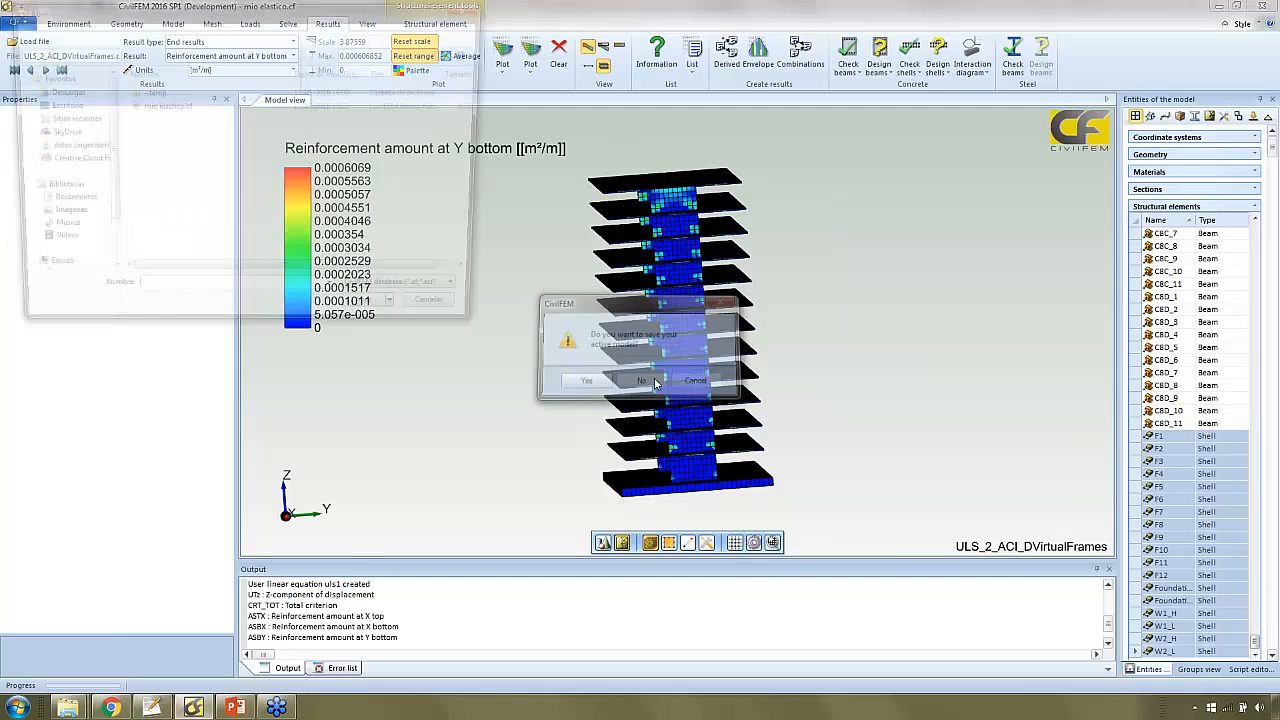
# Step: Discard the building model unsaved and open Wall_1.cf from the shear walls folder
pyautogui.click(641, 381)
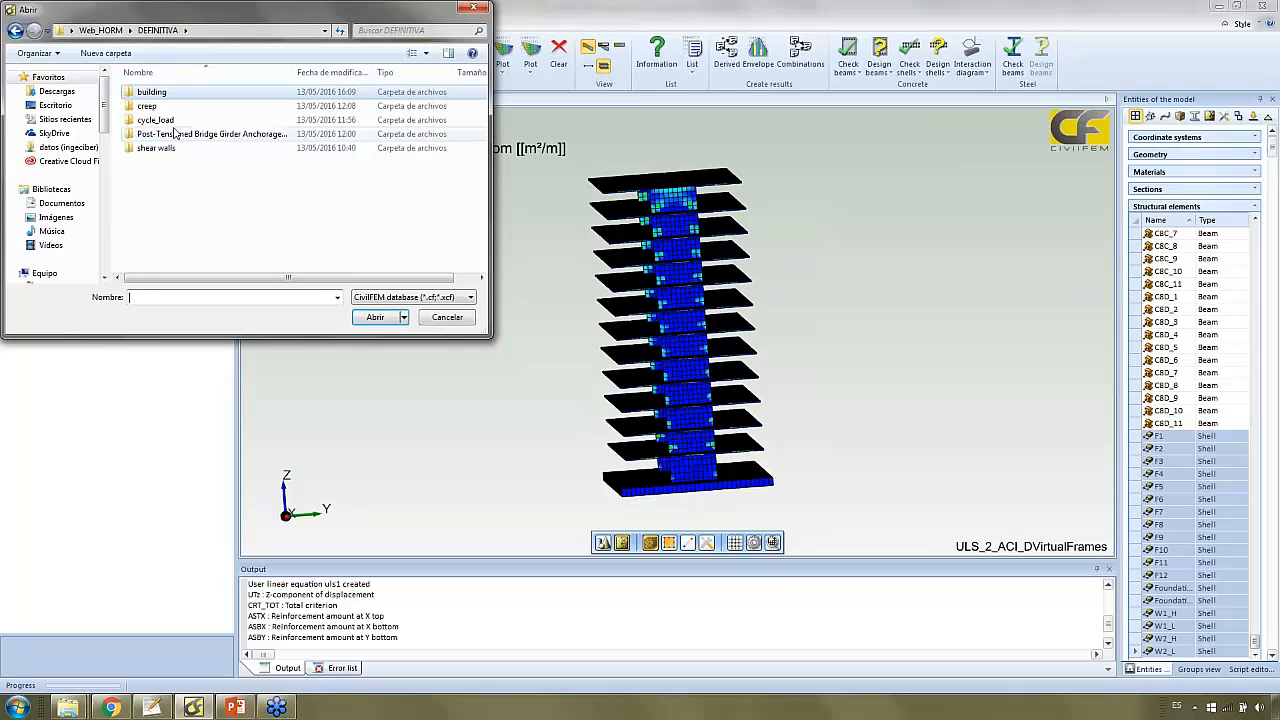
pyautogui.doubleClick(156, 147)
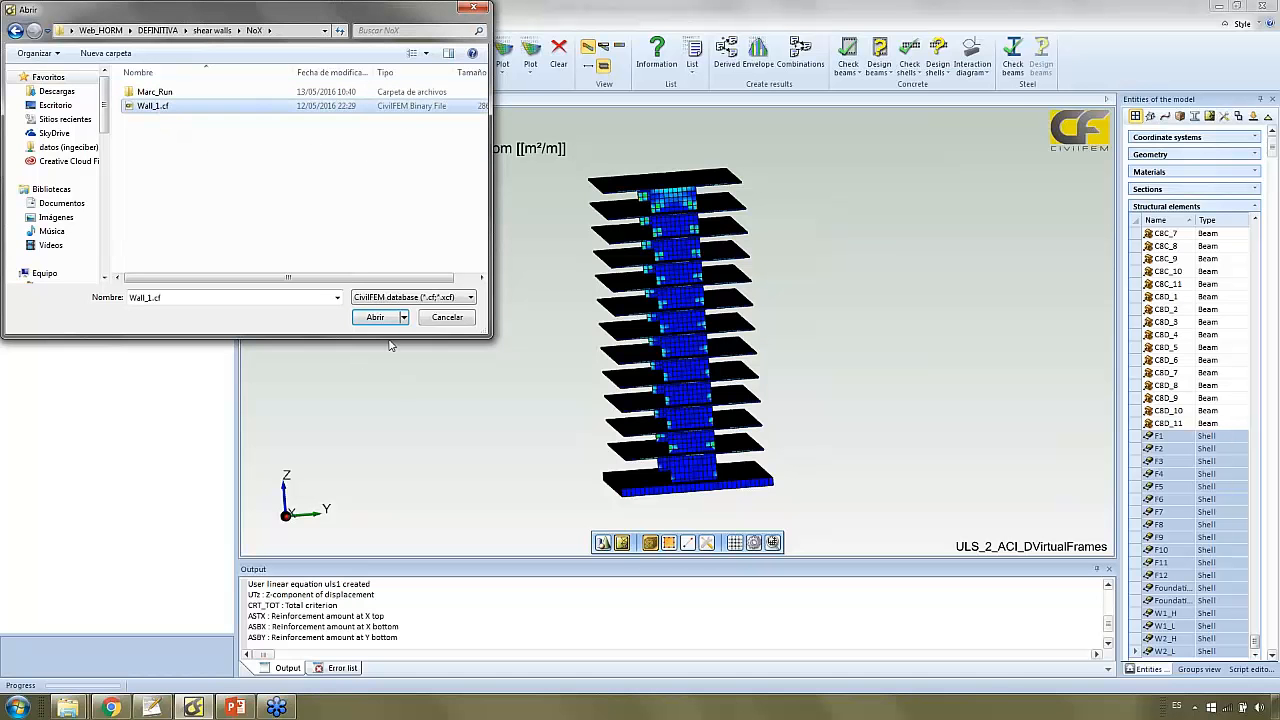
pyautogui.click(375, 317)
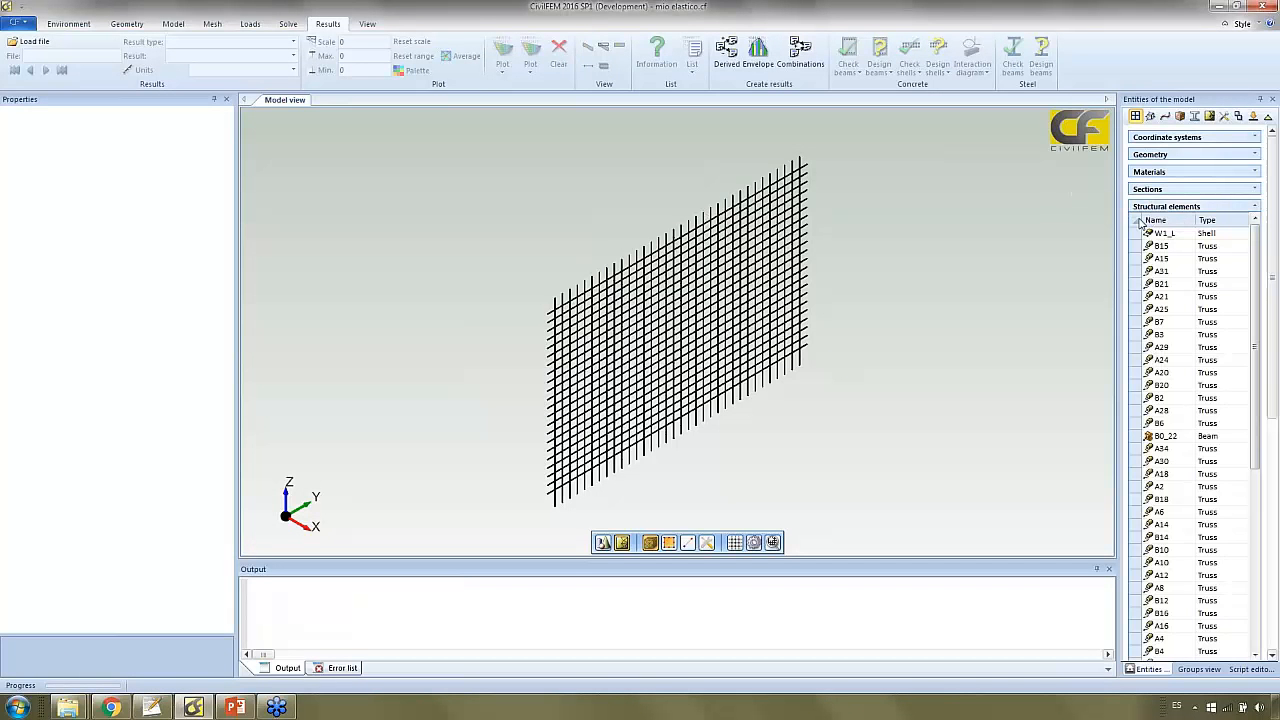
# Step: Show Wall_1's structural elements as opaque solids, orbit face-on, and inspect the W1_1 shell
pyautogui.click(1155, 220)
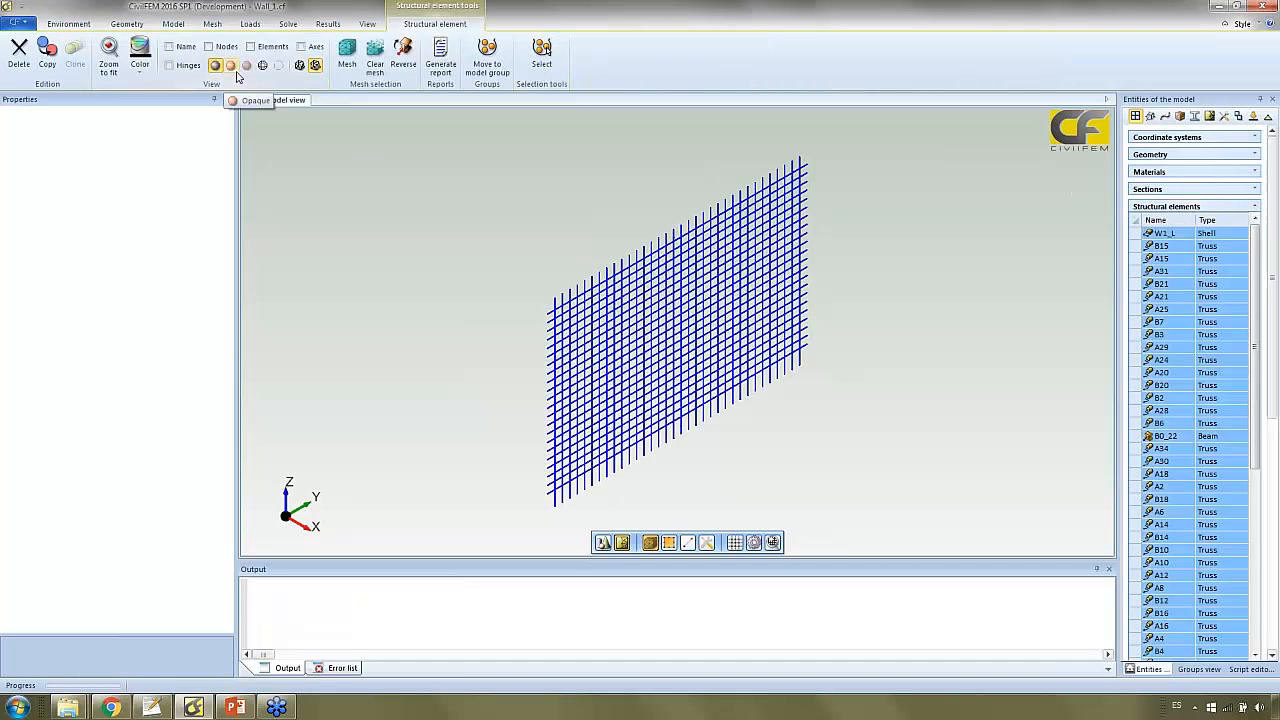
pyautogui.click(230, 65)
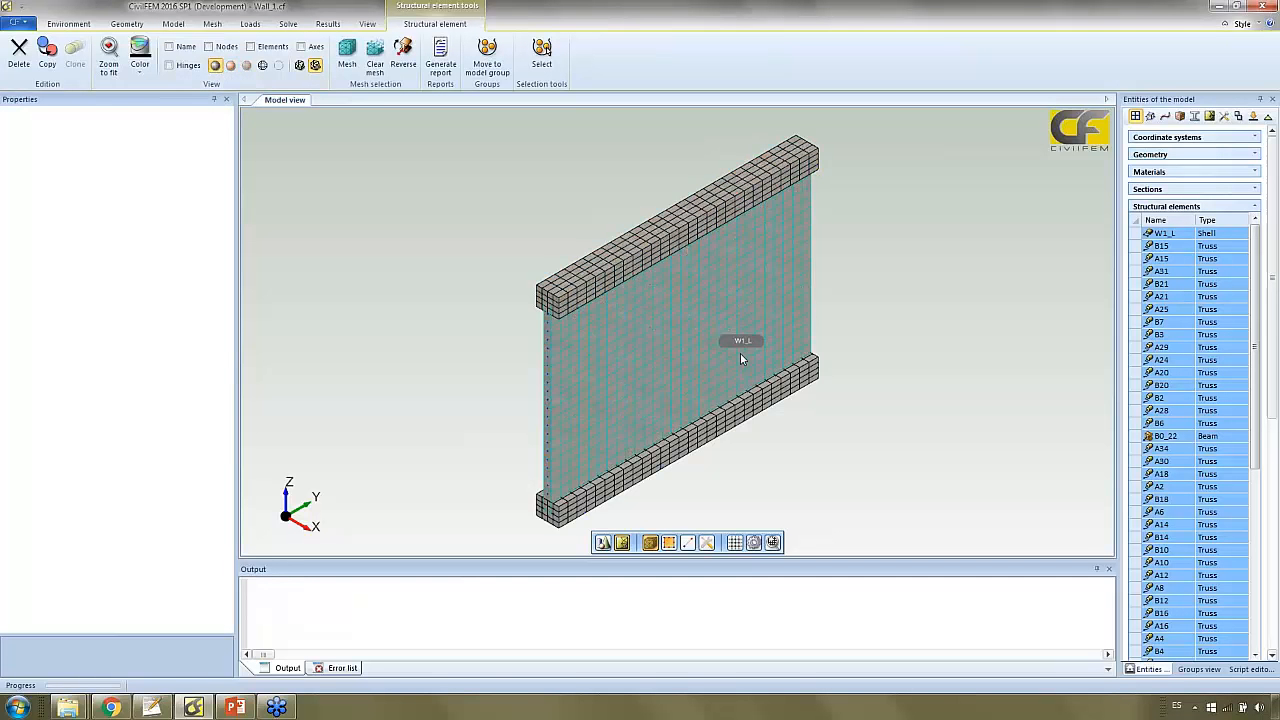
pyautogui.moveTo(740, 340); pyautogui.dragTo(744, 322)
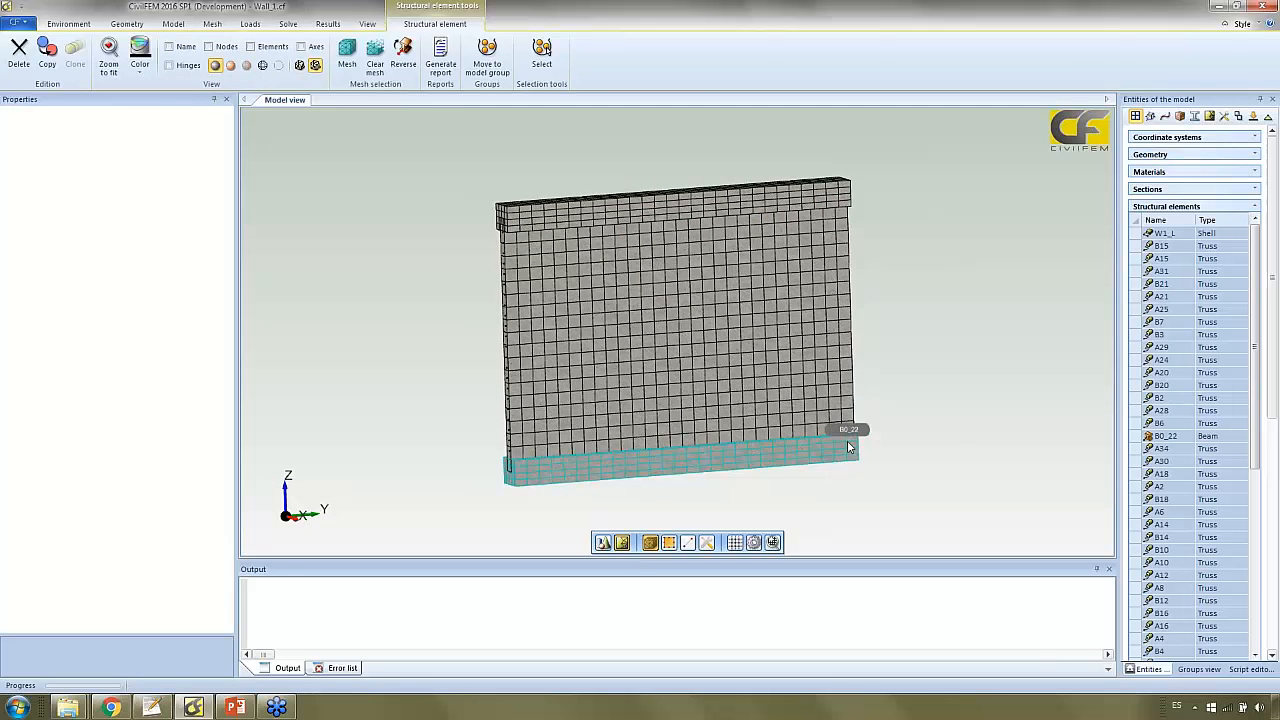
pyautogui.moveTo(843, 452)
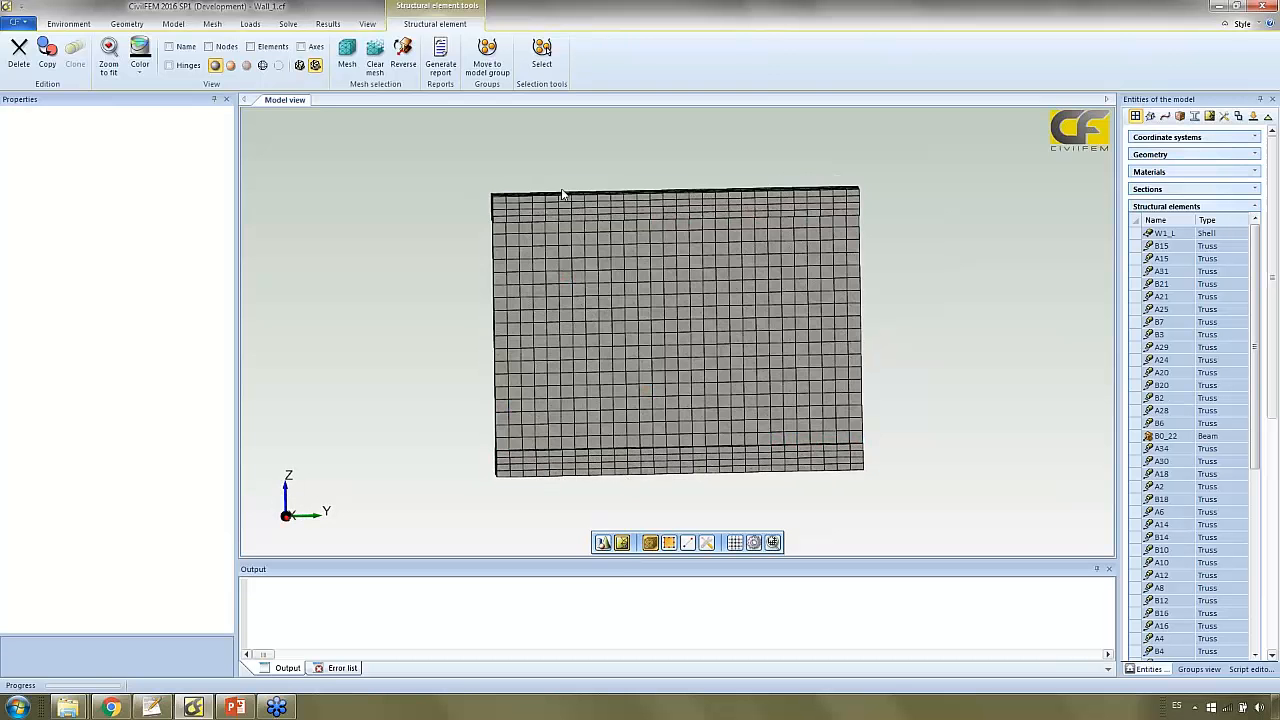
pyautogui.moveTo(460, 210)
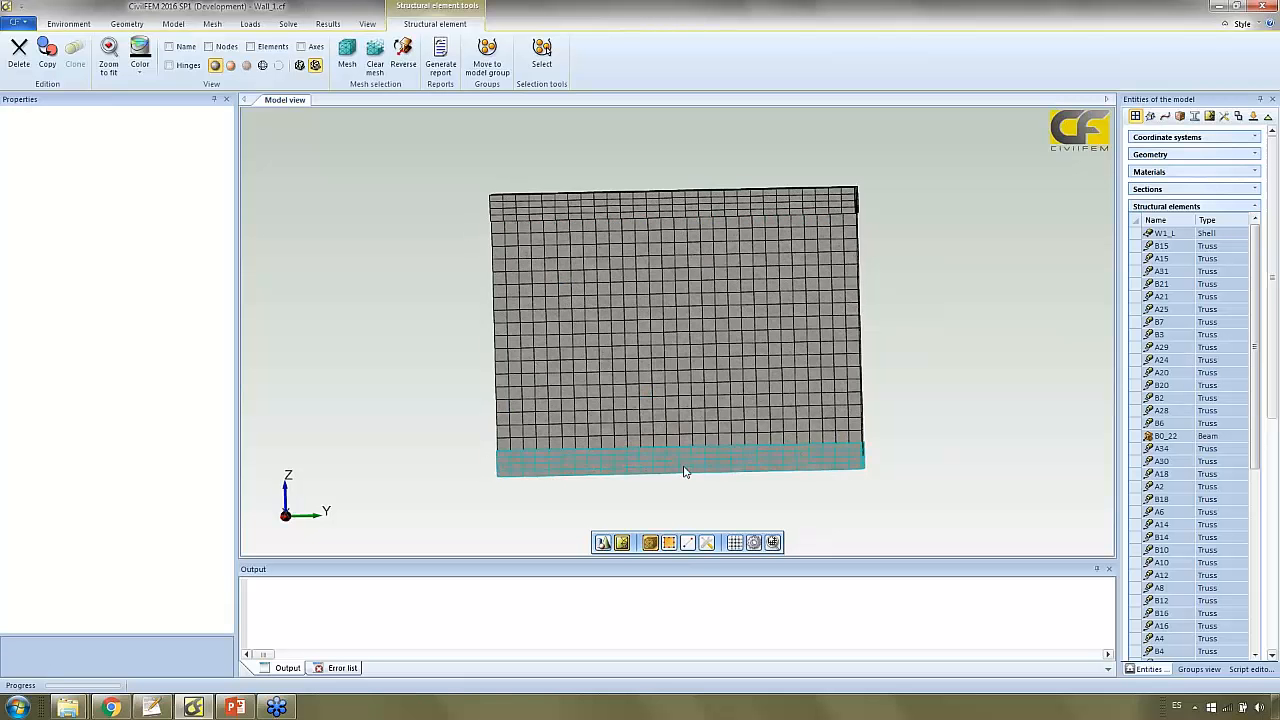
pyautogui.click(1161, 232)
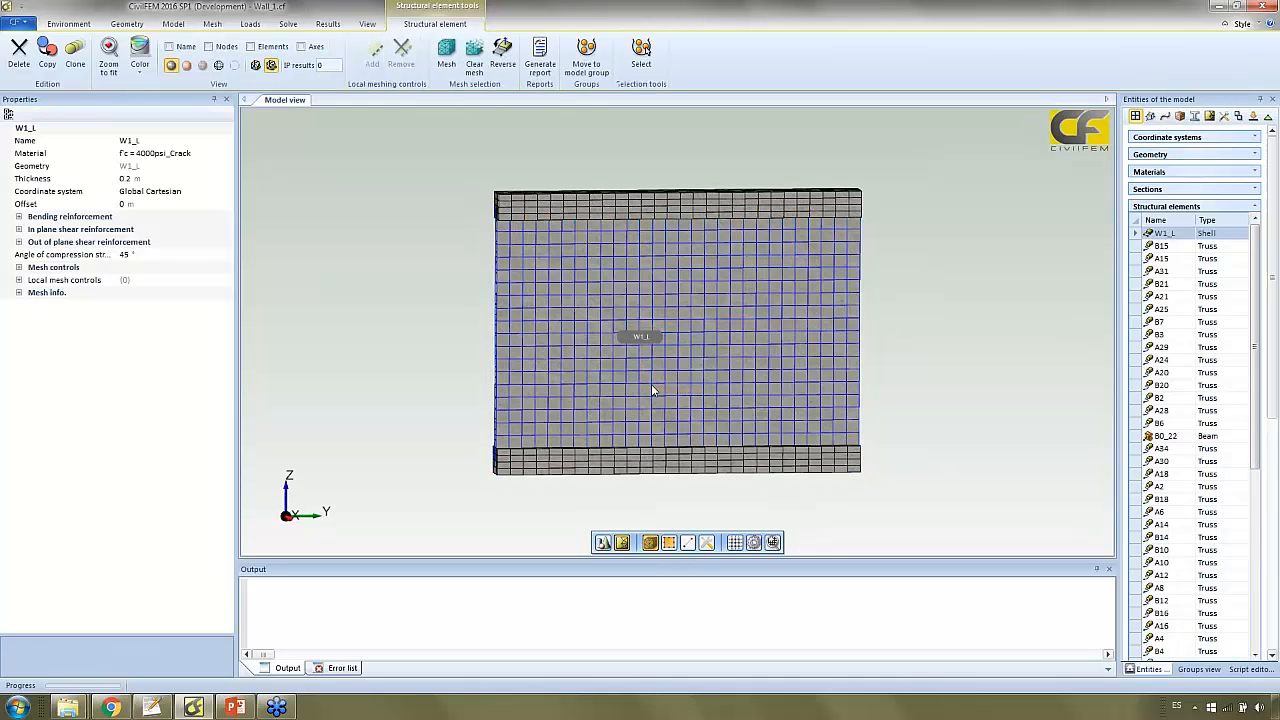
pyautogui.moveTo(320, 142)
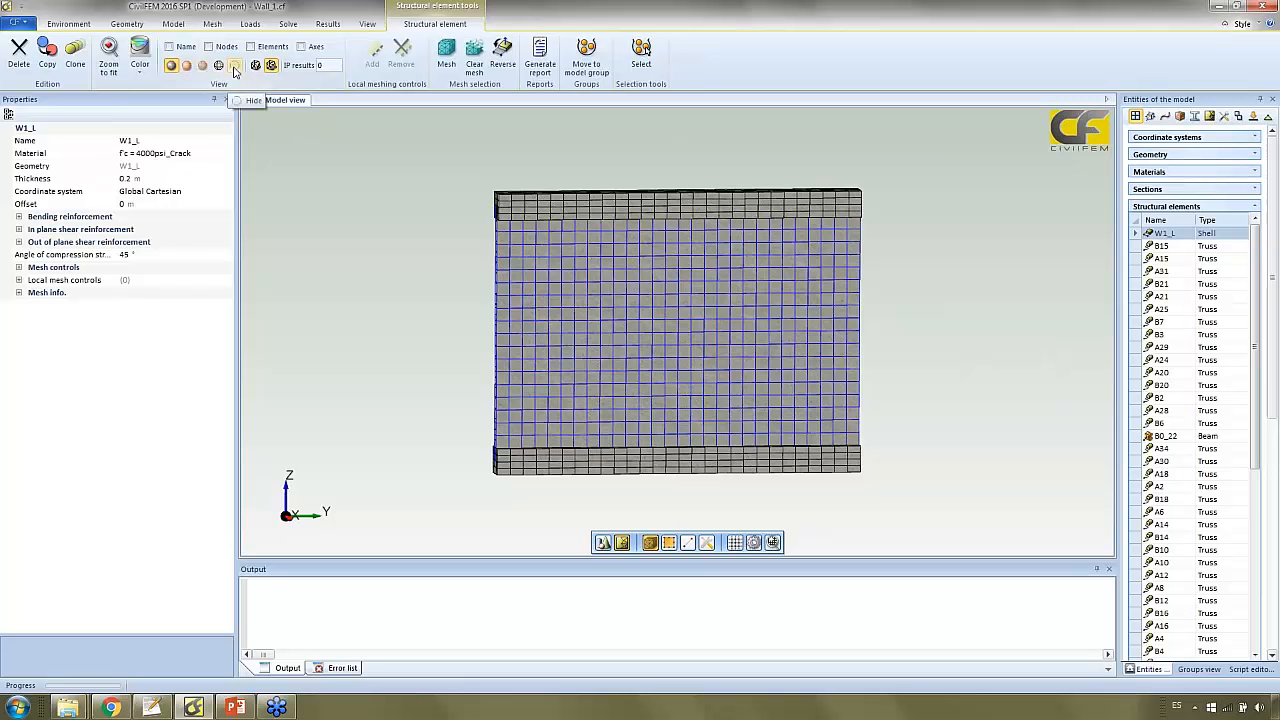
pyautogui.click(235, 65)
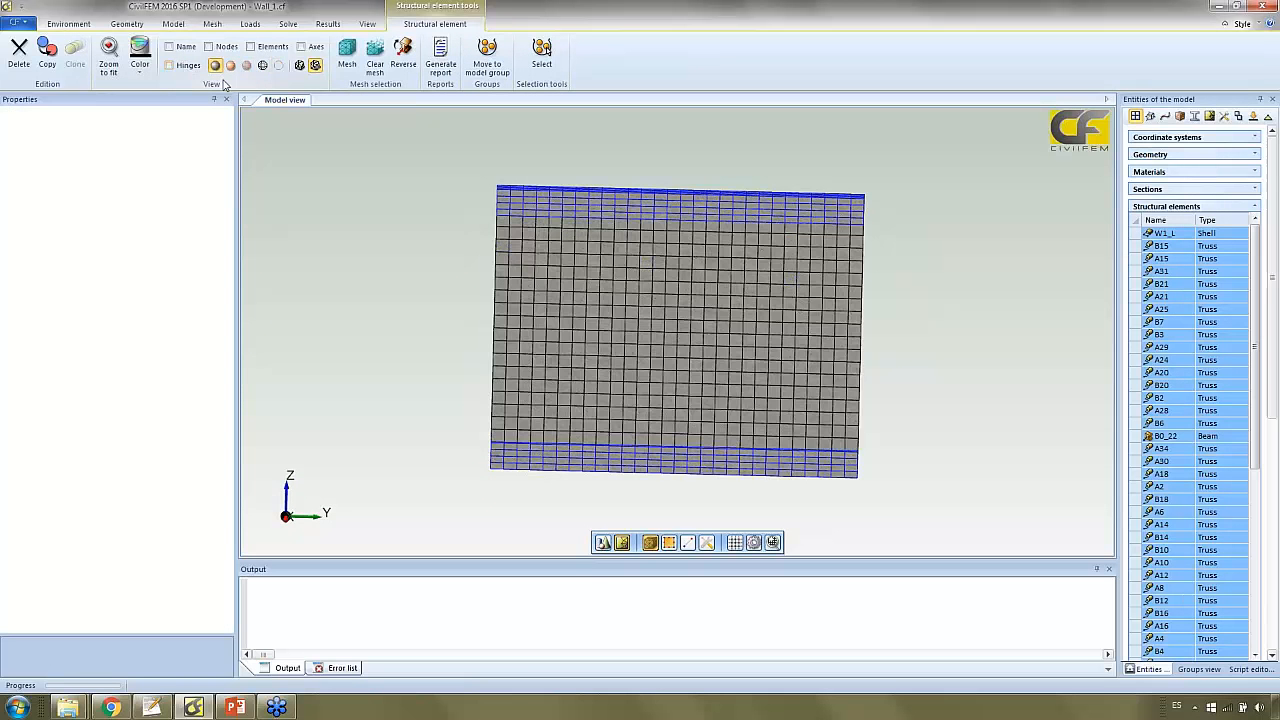
pyautogui.click(328, 23)
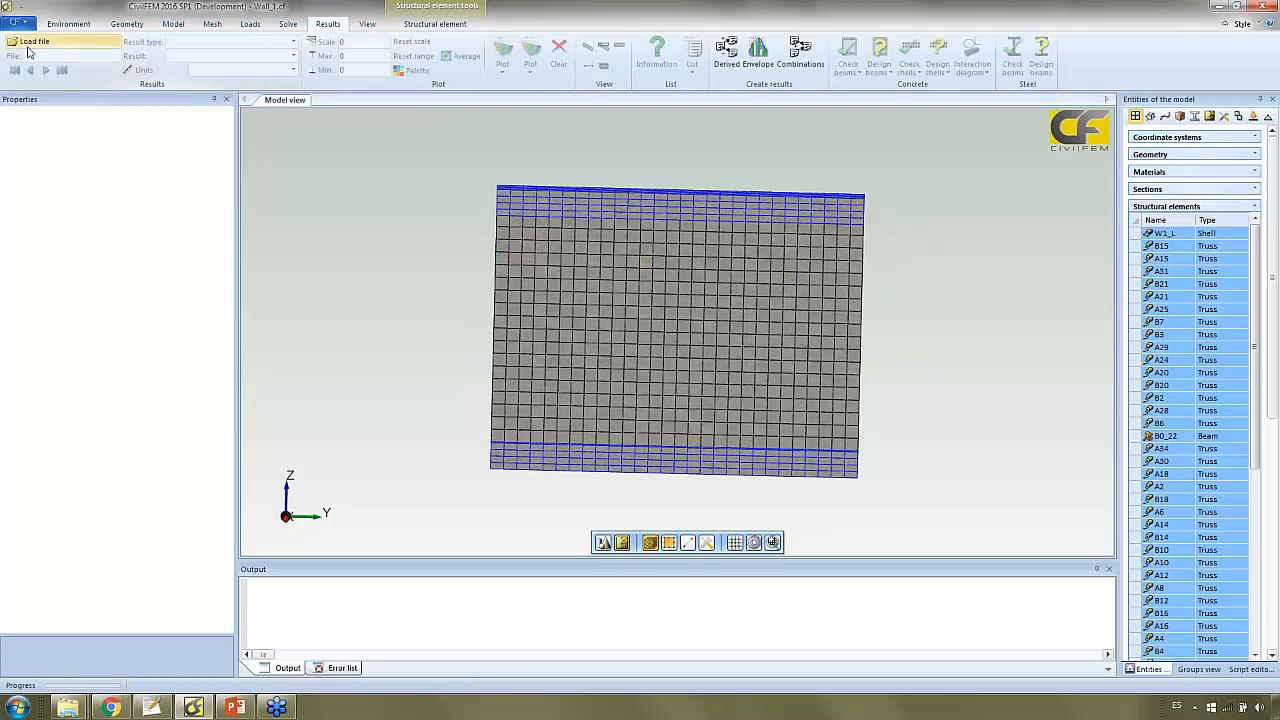
# Step: Load the Wall_1.rcf results file
pyautogui.click(35, 41)
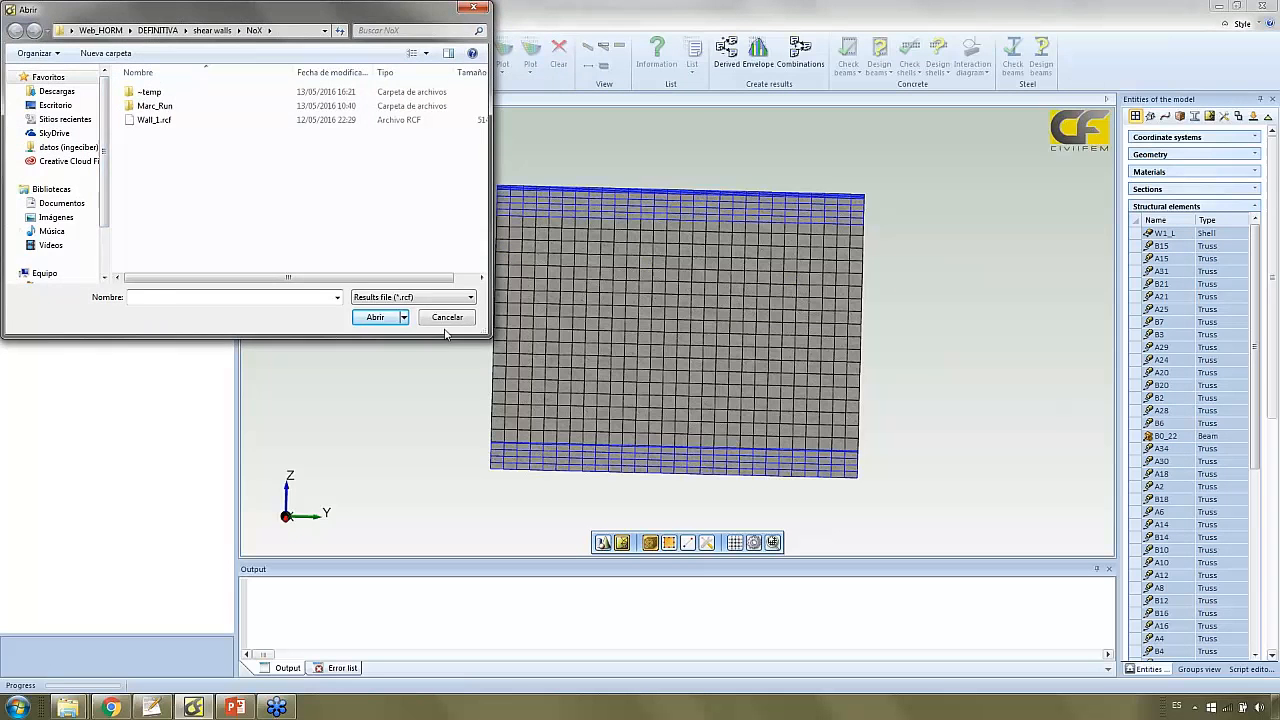
pyautogui.click(154, 119)
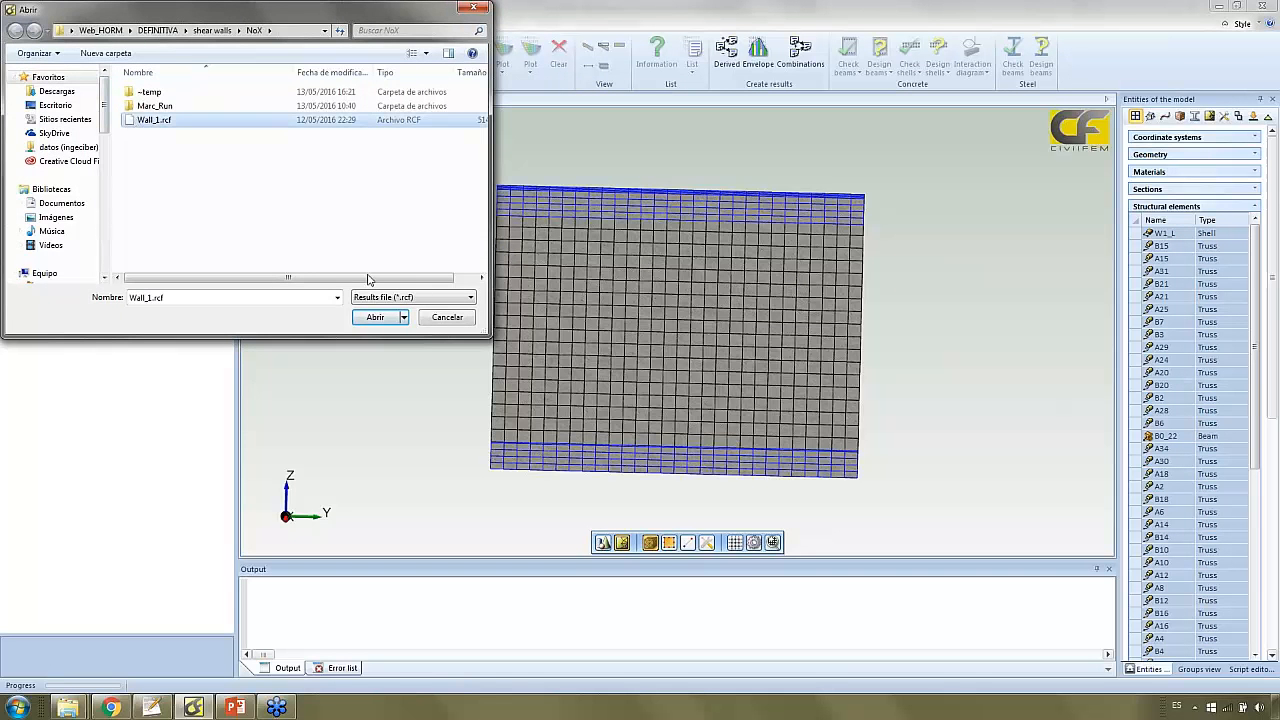
pyautogui.click(374, 317)
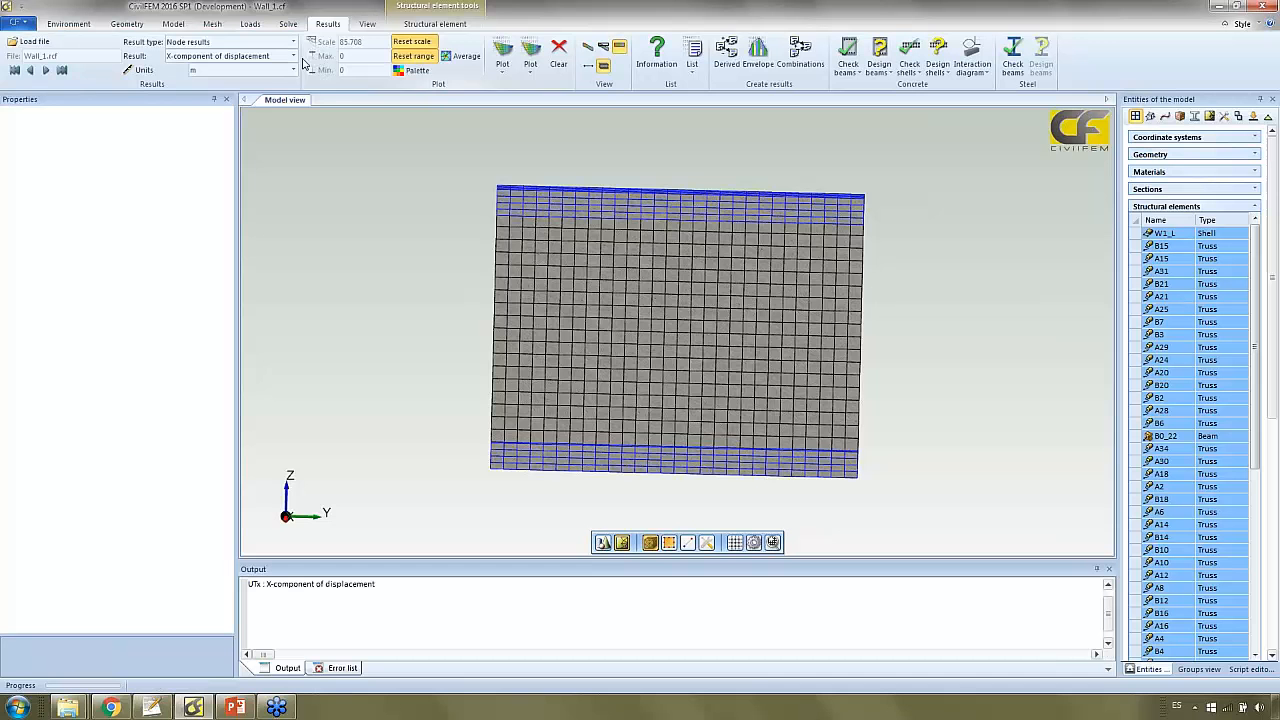
# Step: Plot the Y component of cracking strain as an element result contour
pyautogui.click(293, 41)
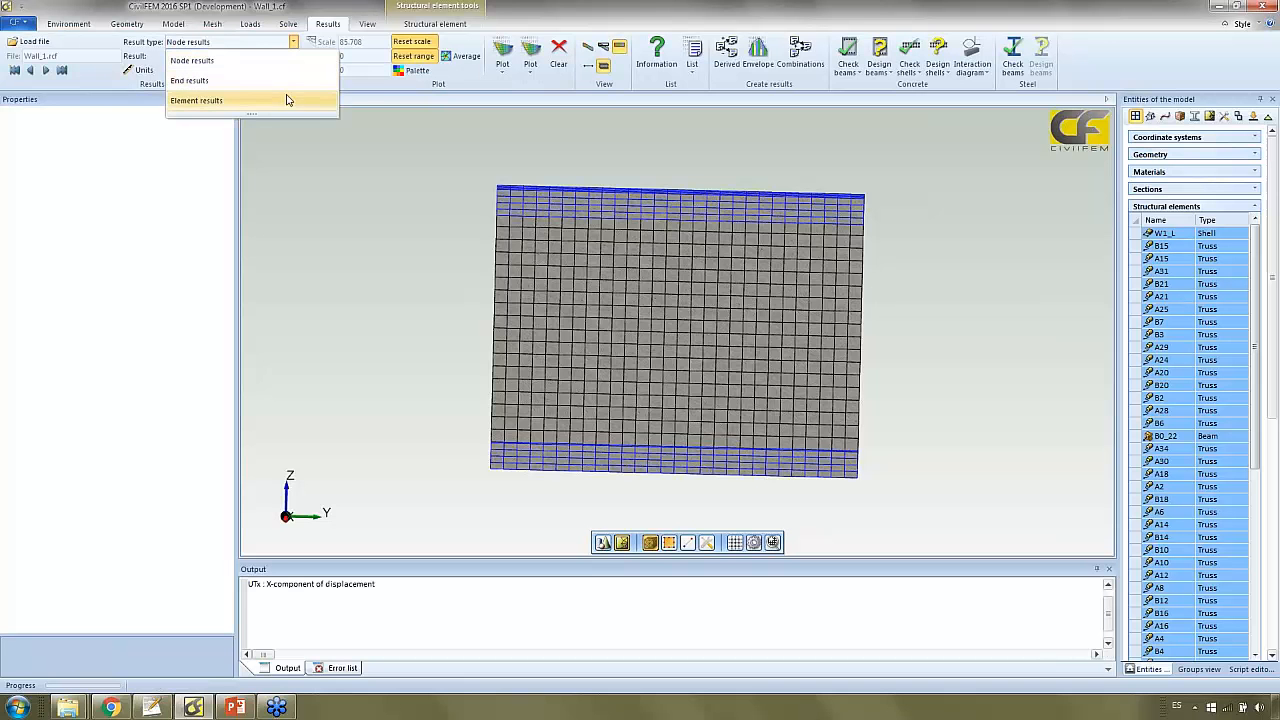
pyautogui.click(196, 100)
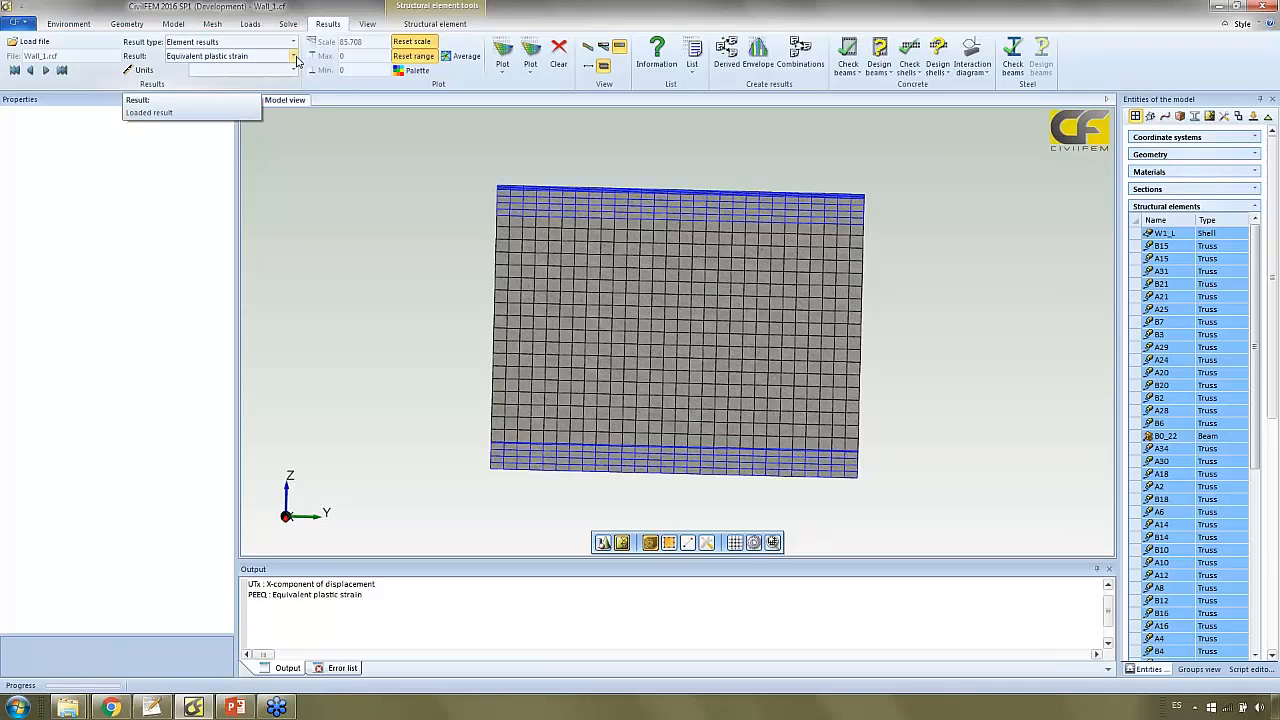
pyautogui.click(293, 55)
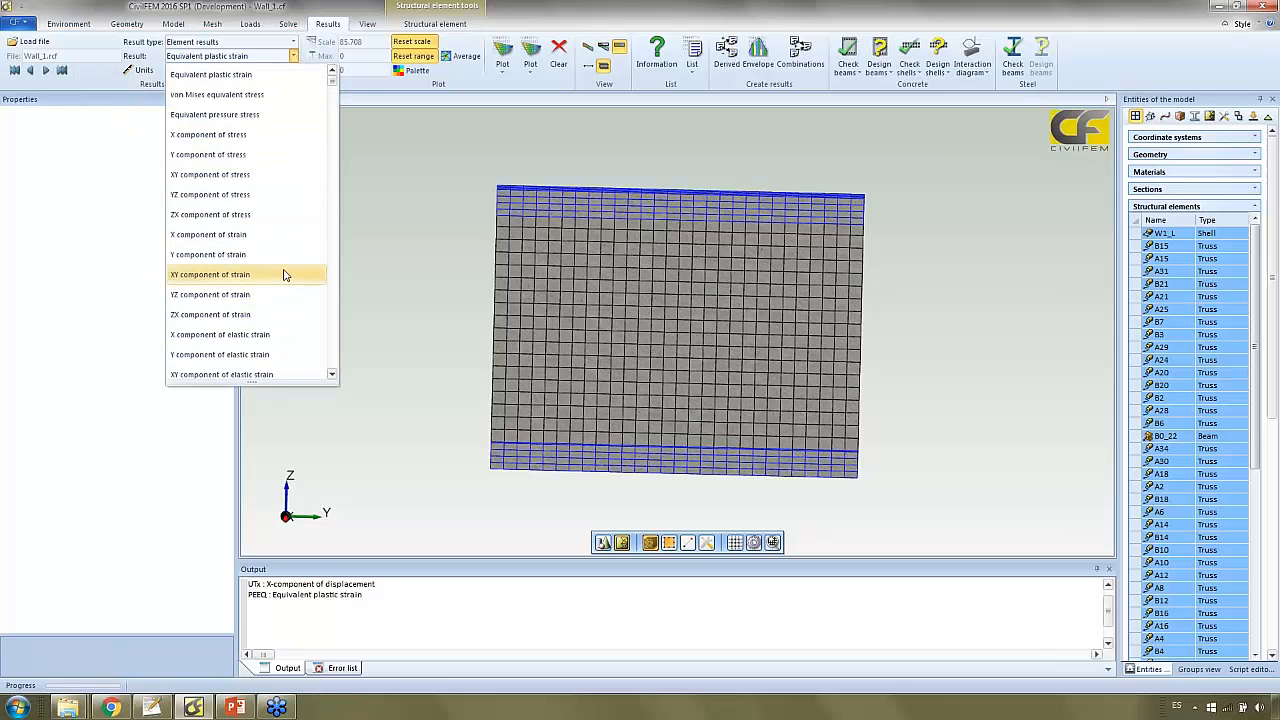
pyautogui.scroll(-3)
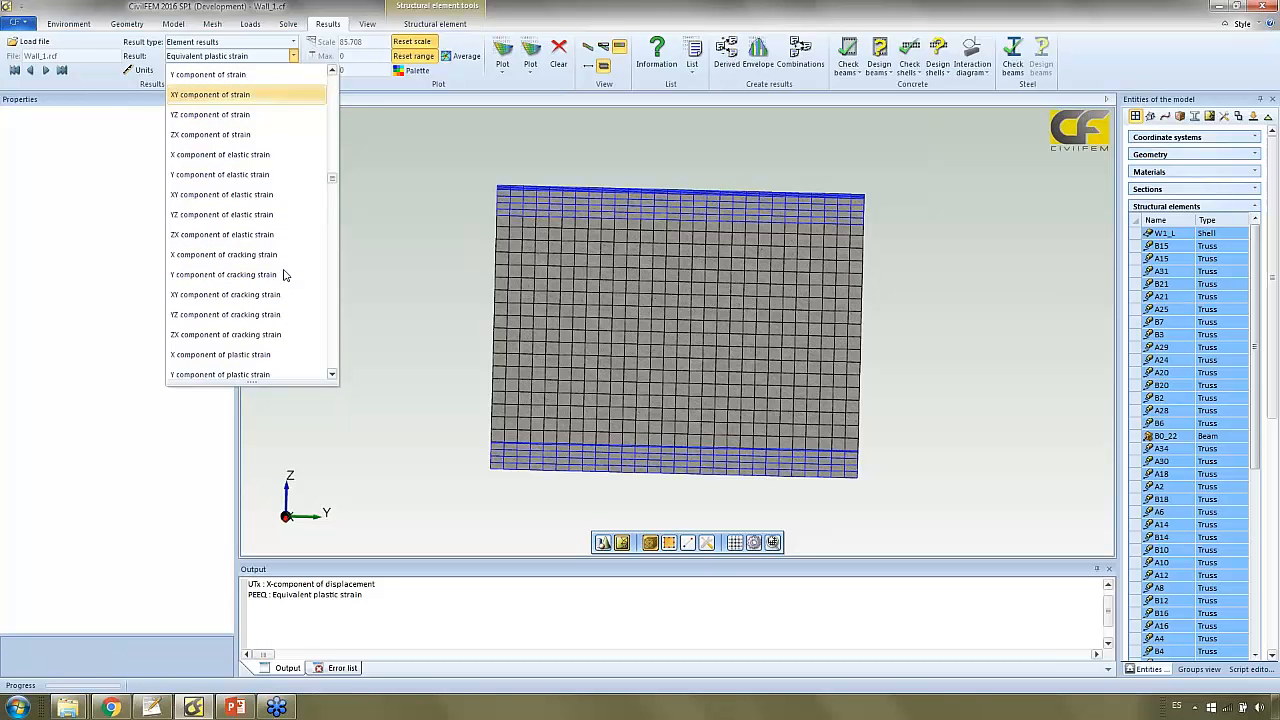
pyautogui.click(223, 274)
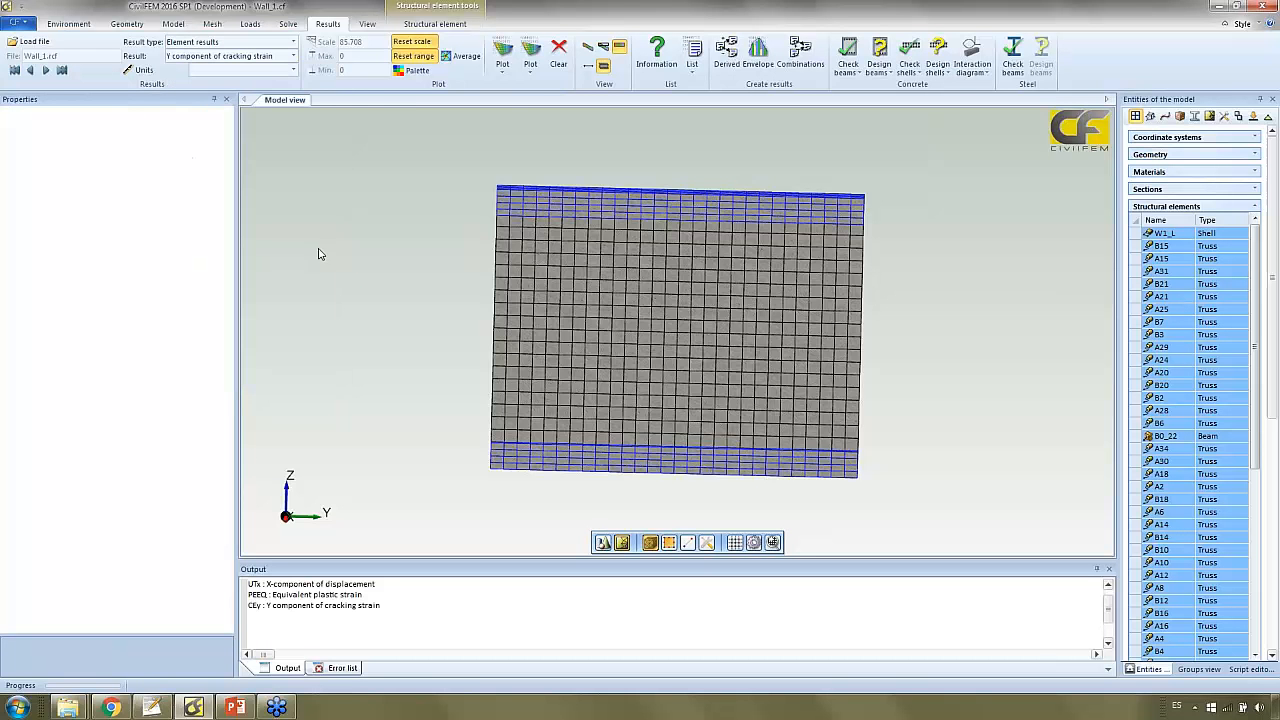
pyautogui.click(502, 48)
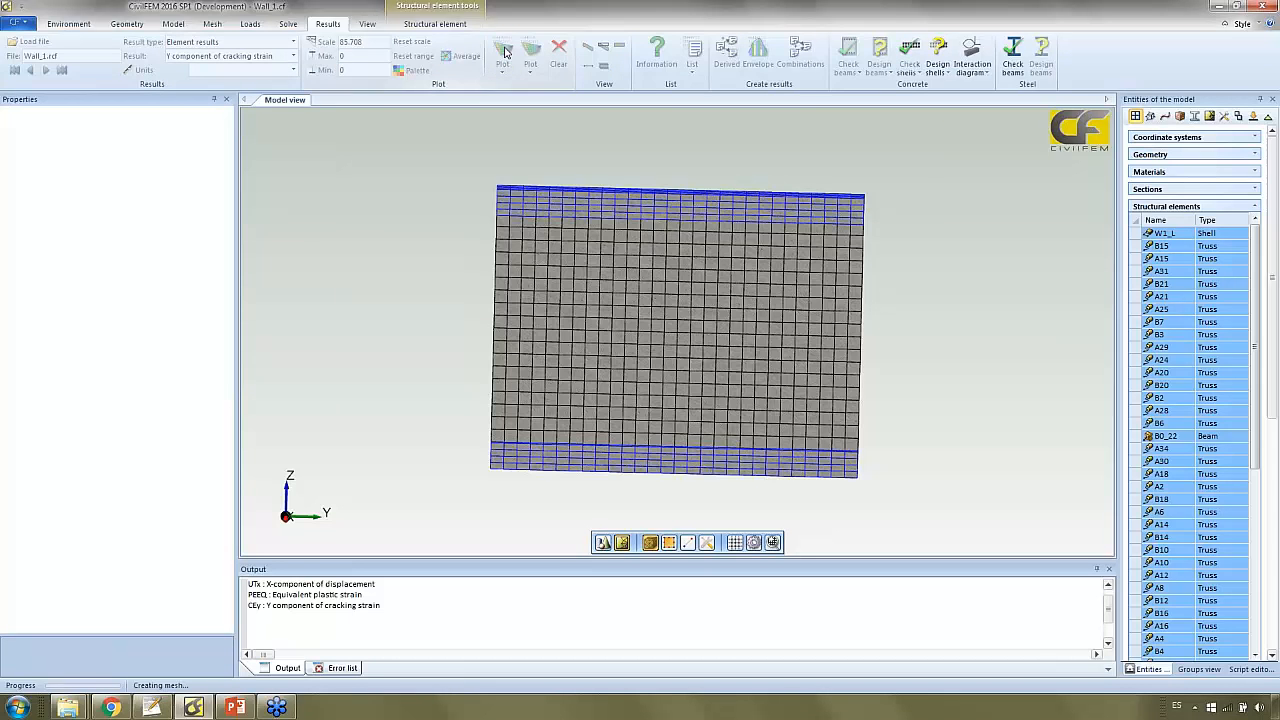
# Step: Bring up the prompt asking whether to save the active Wall_1 model
pyautogui.click(502, 50)
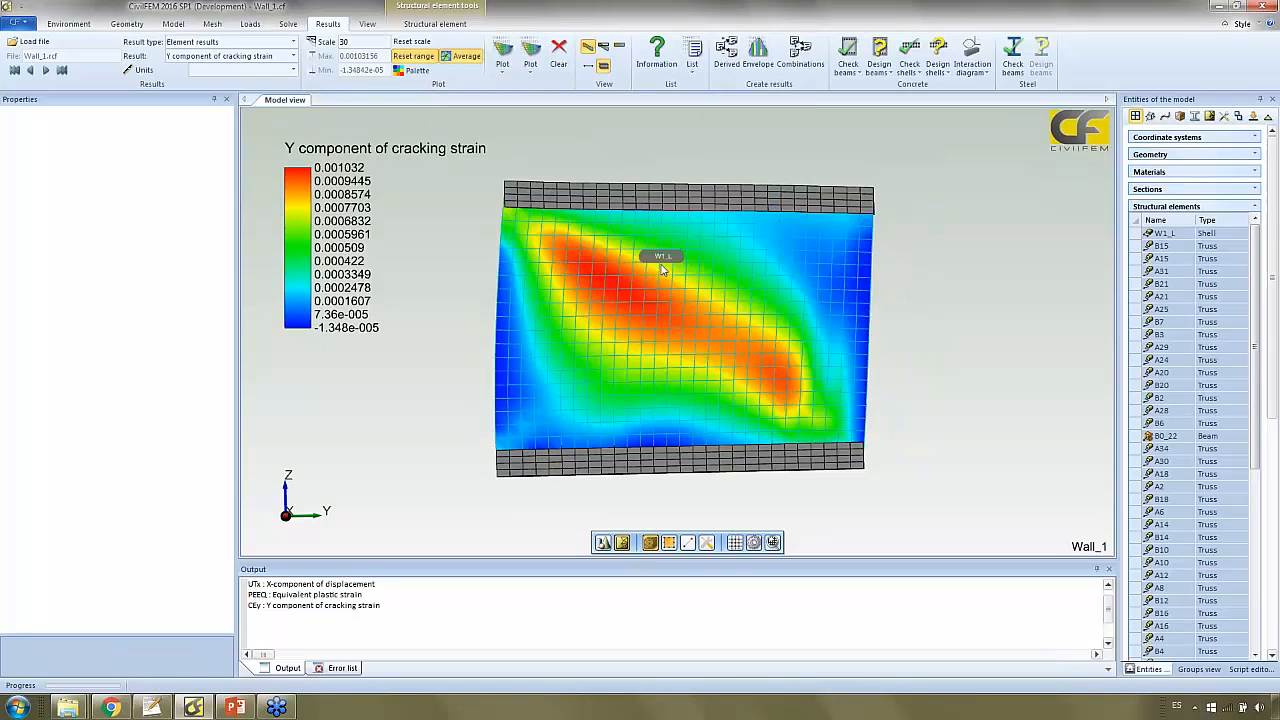
pyautogui.moveTo(557, 257)
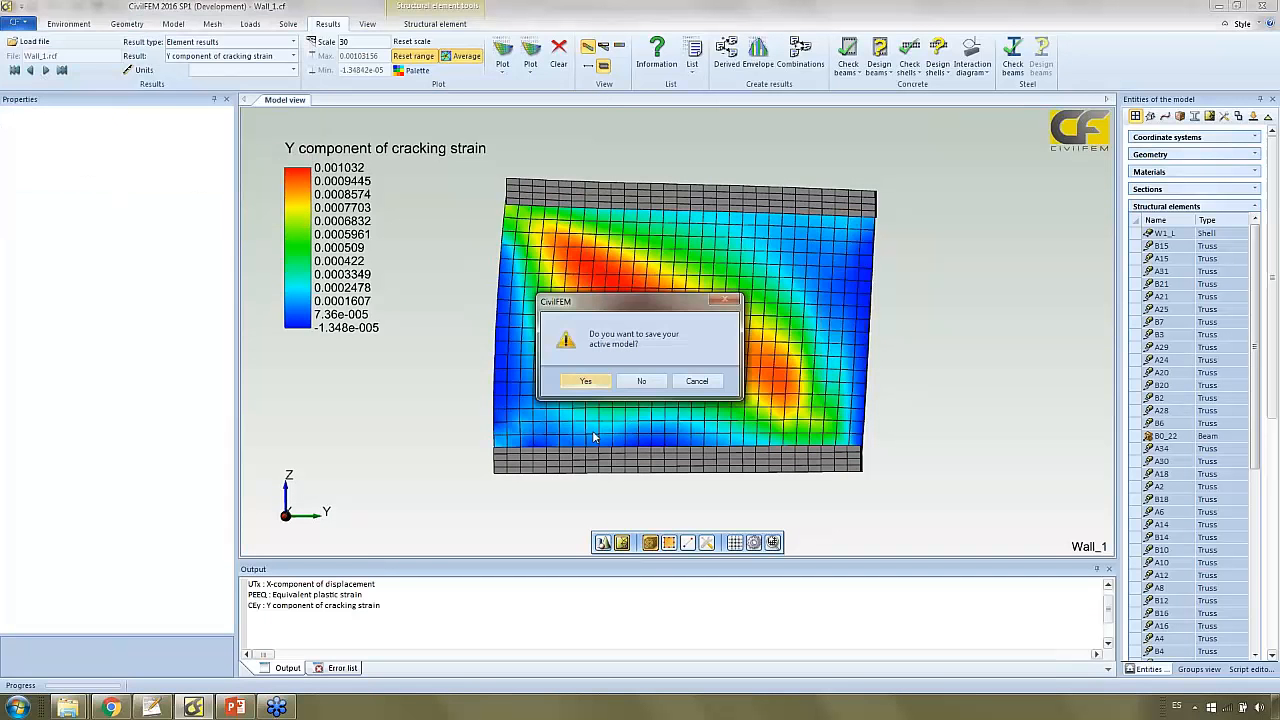
# Step: Discard Wall_1 unsaved and open Wall_2_X.cf from the X folder
pyautogui.click(641, 381)
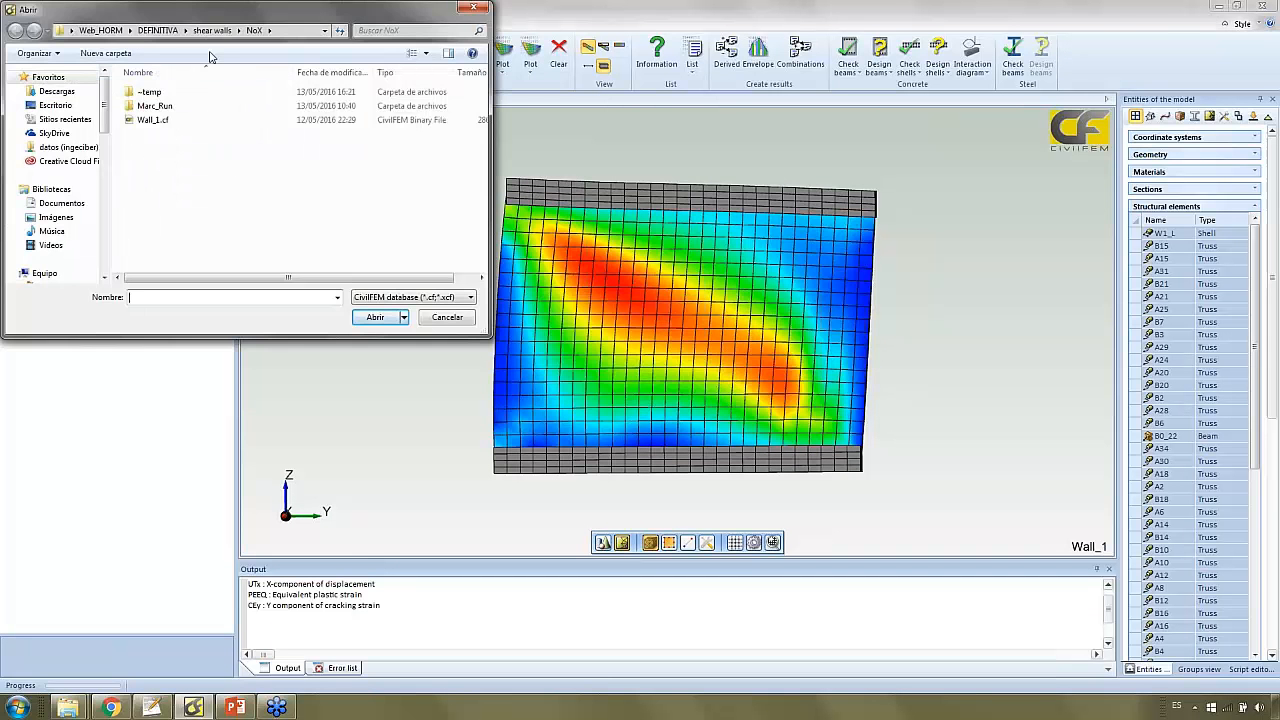
pyautogui.click(211, 30)
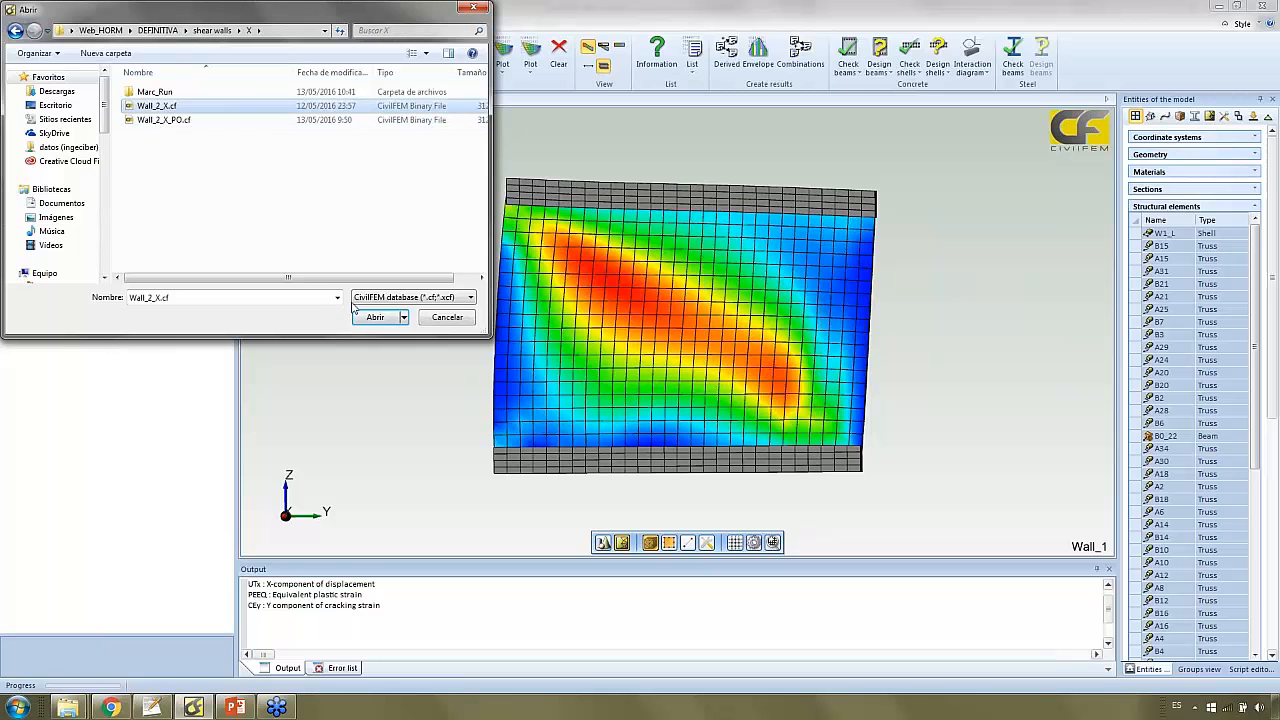
pyautogui.click(375, 317)
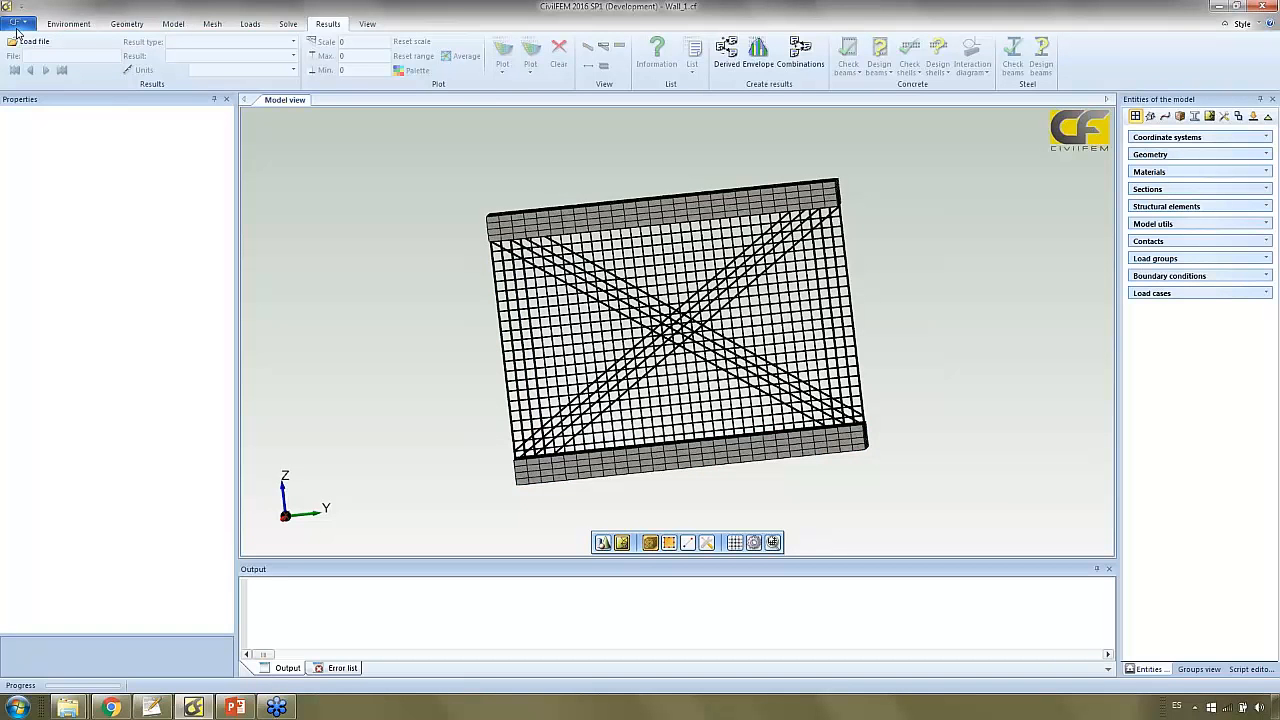
# Step: Load the Wall_2_X.rcf results file
pyautogui.click(33, 41)
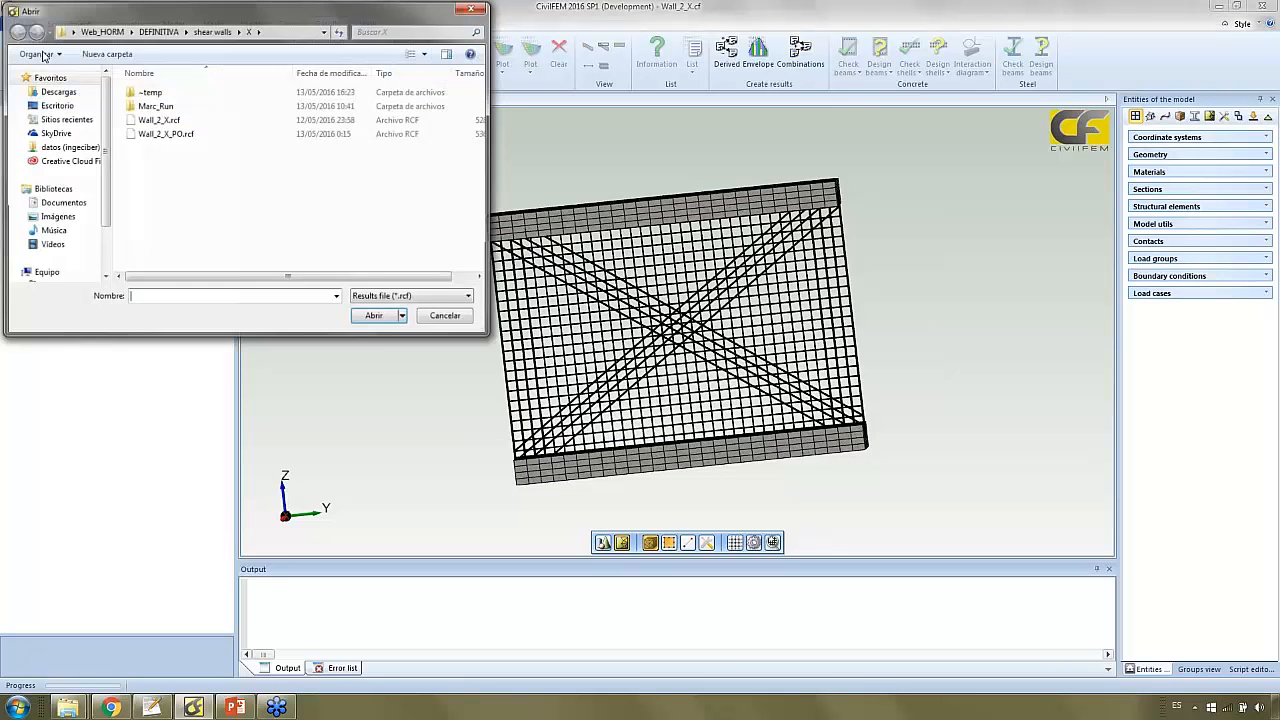
pyautogui.click(160, 120)
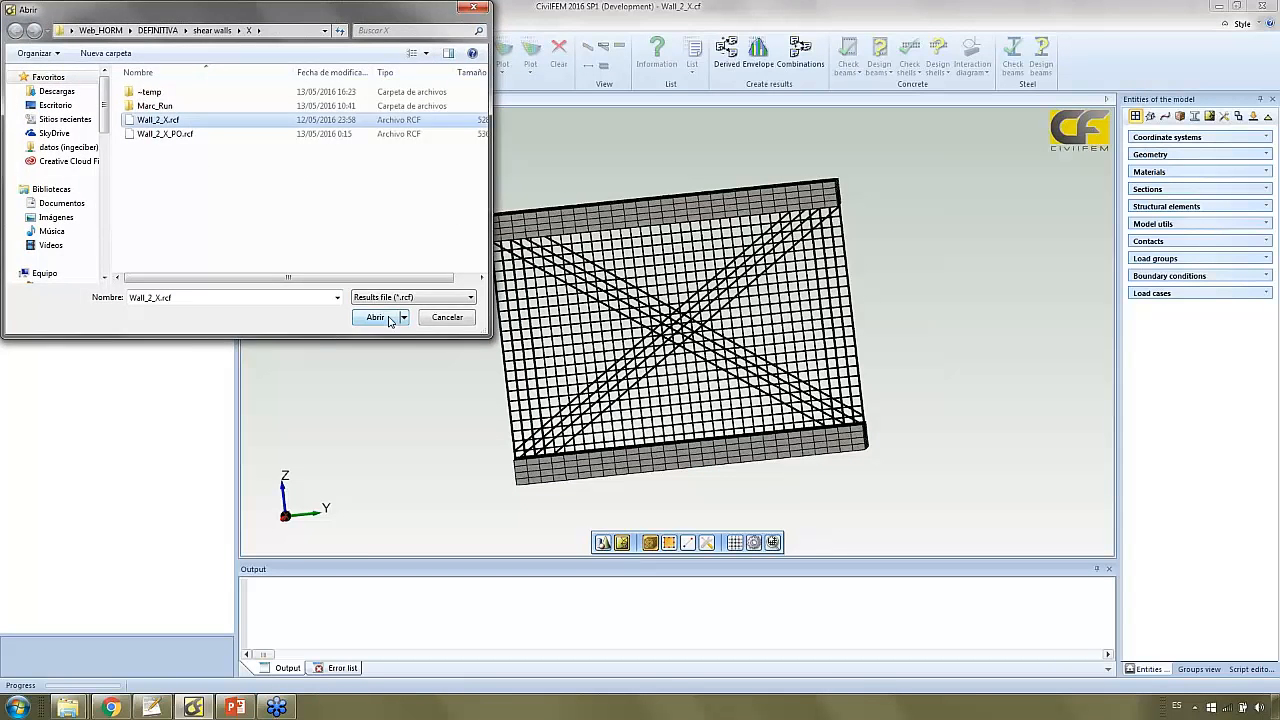
pyautogui.click(374, 317)
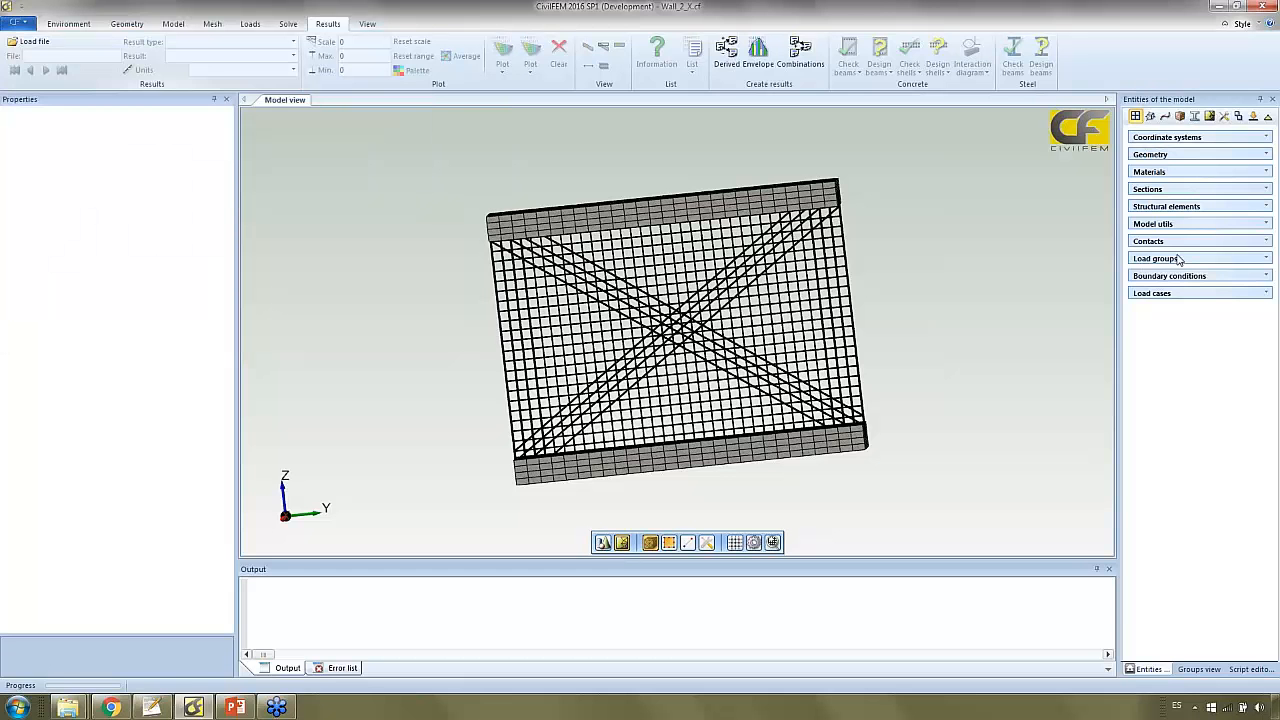
# Step: Plot the Y component of cracking strain as an element result on Wall_2_X
pyautogui.click(1165, 206)
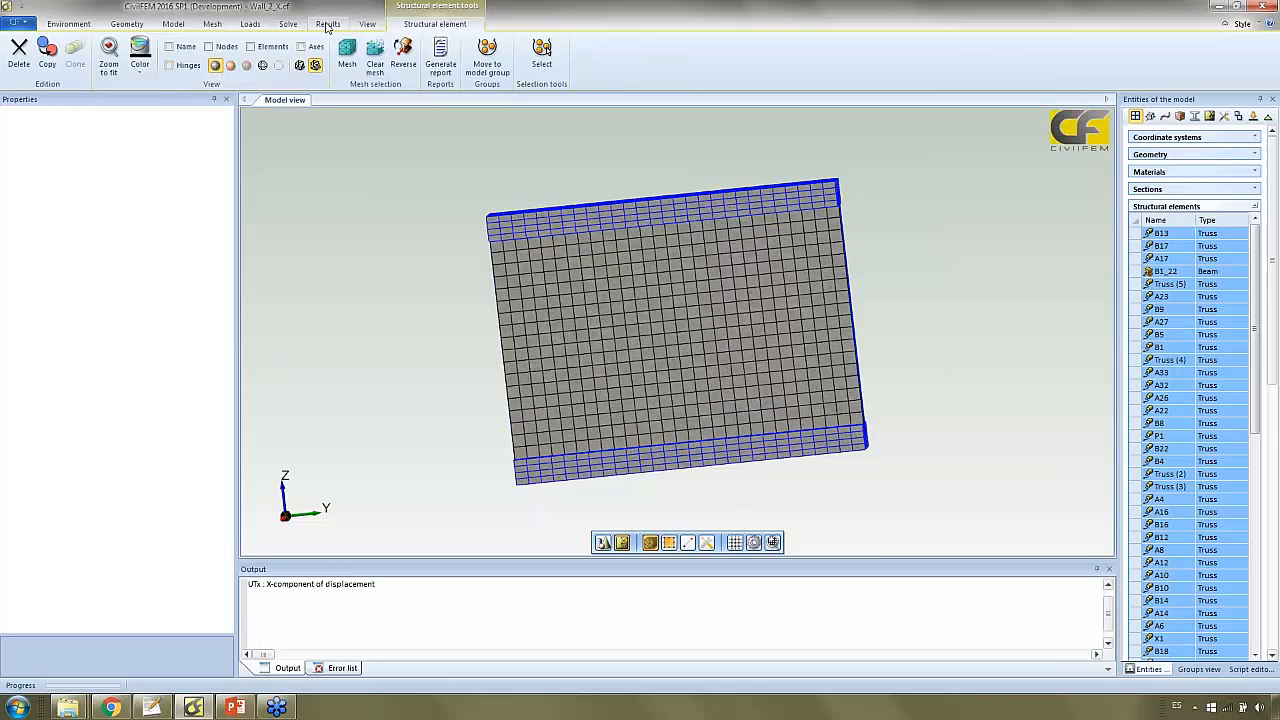
pyautogui.click(328, 23)
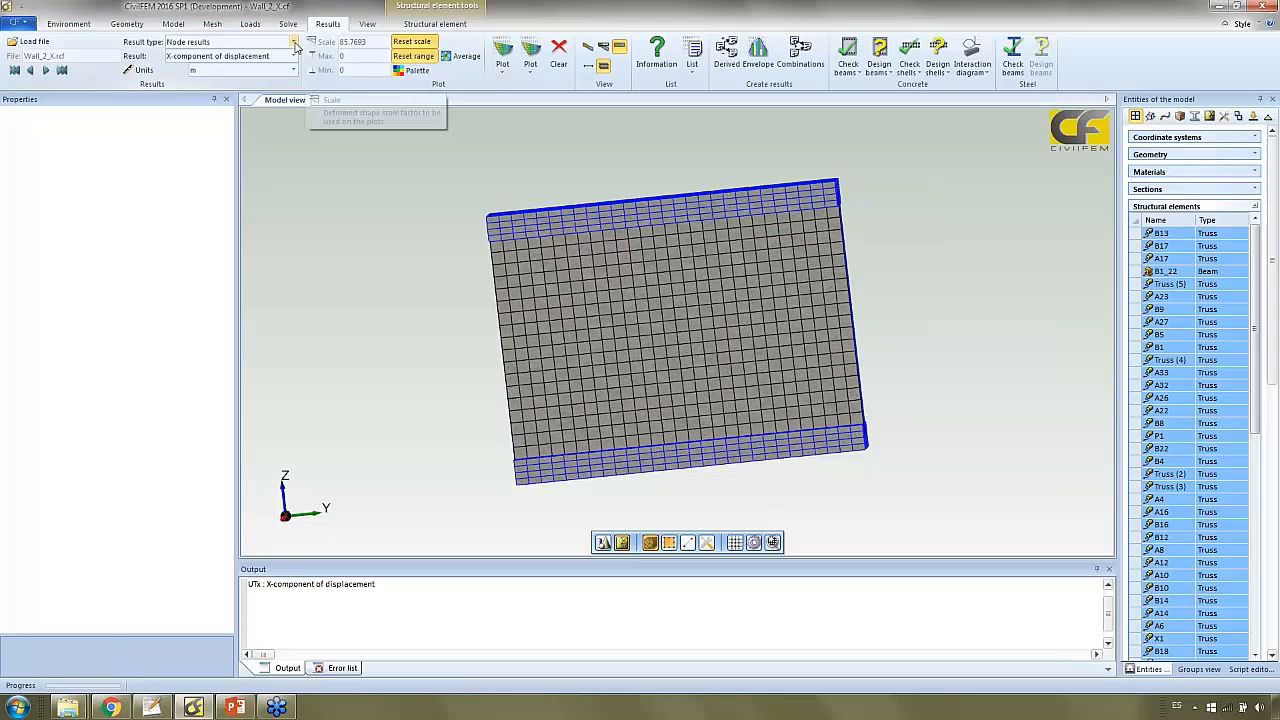
pyautogui.click(293, 42)
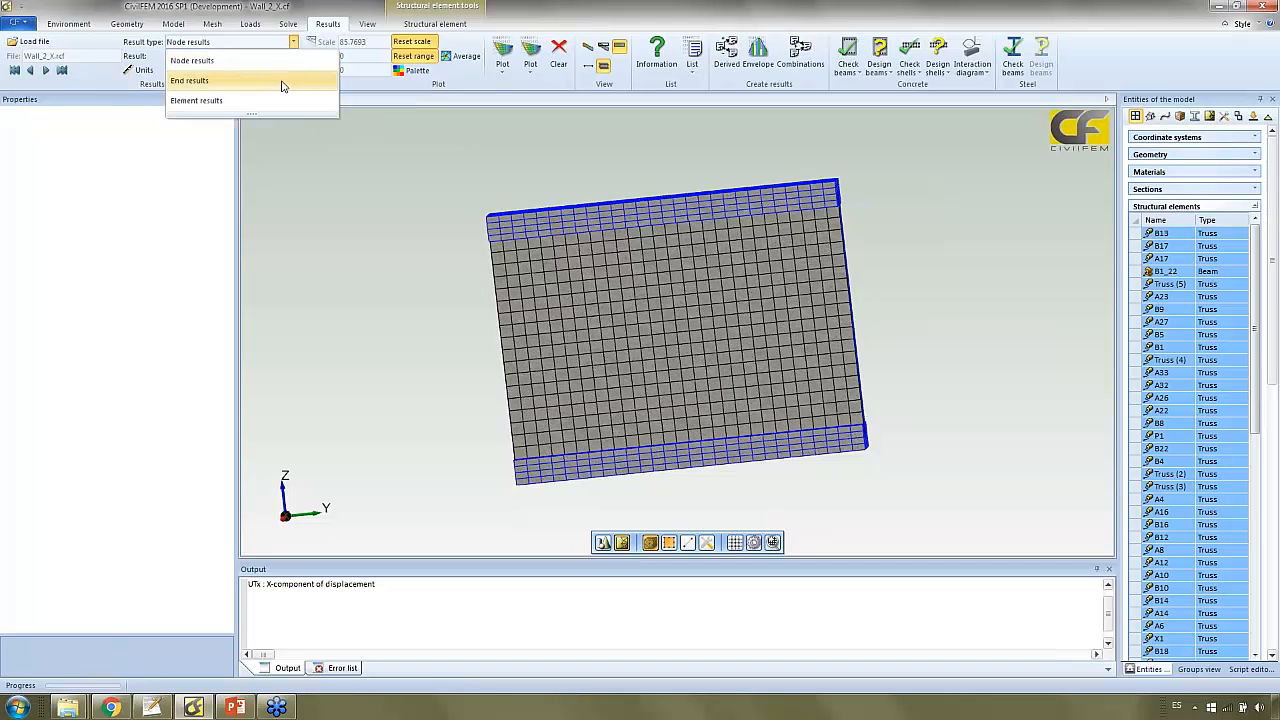
pyautogui.click(189, 80)
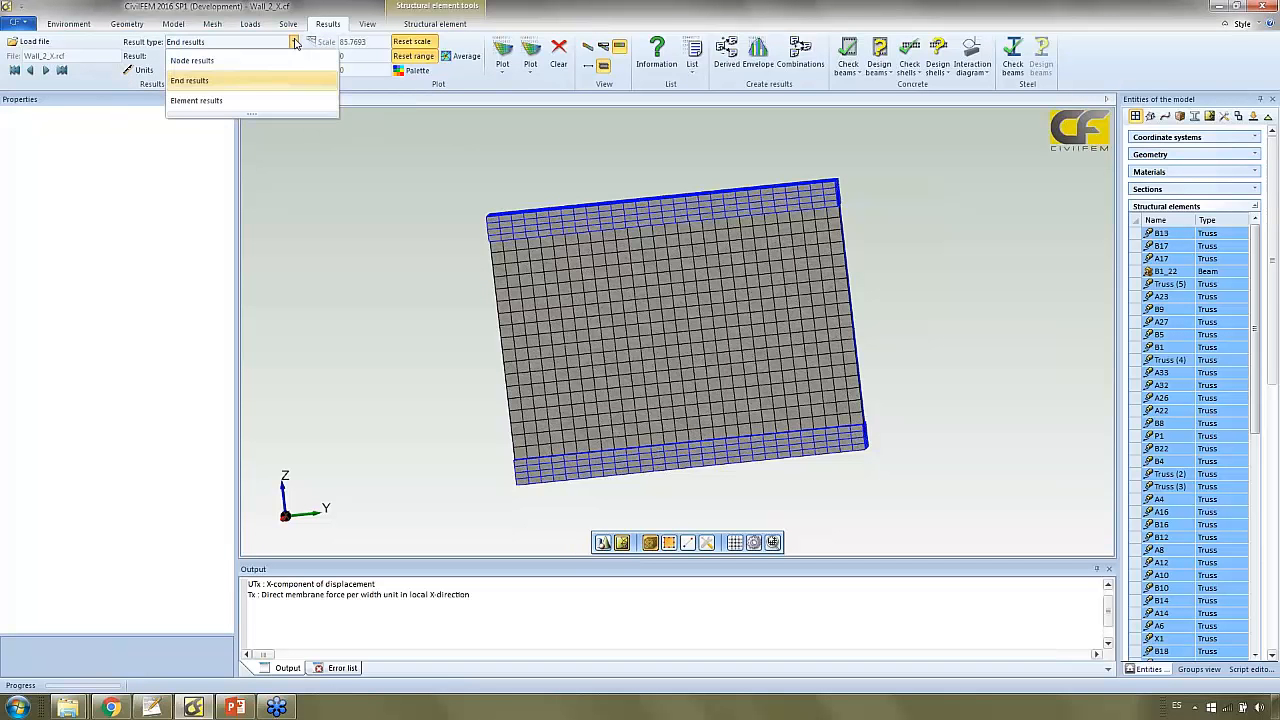
pyautogui.click(196, 100)
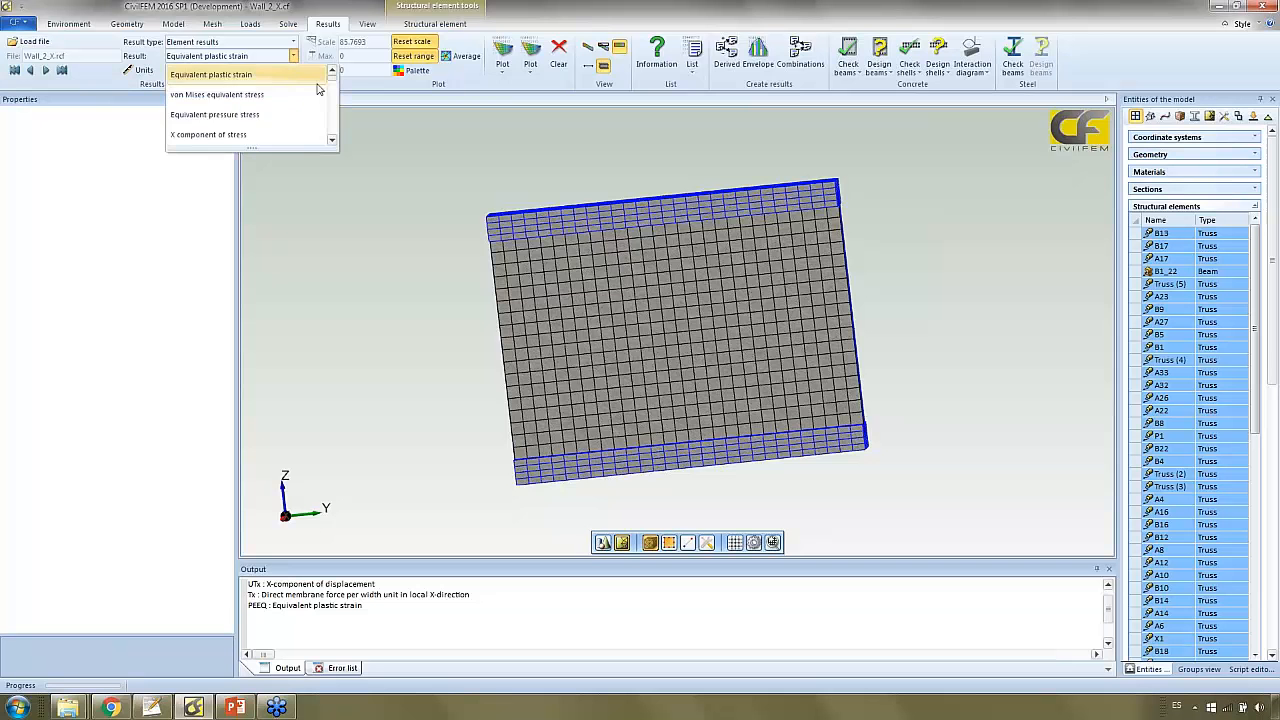
pyautogui.scroll(-3)
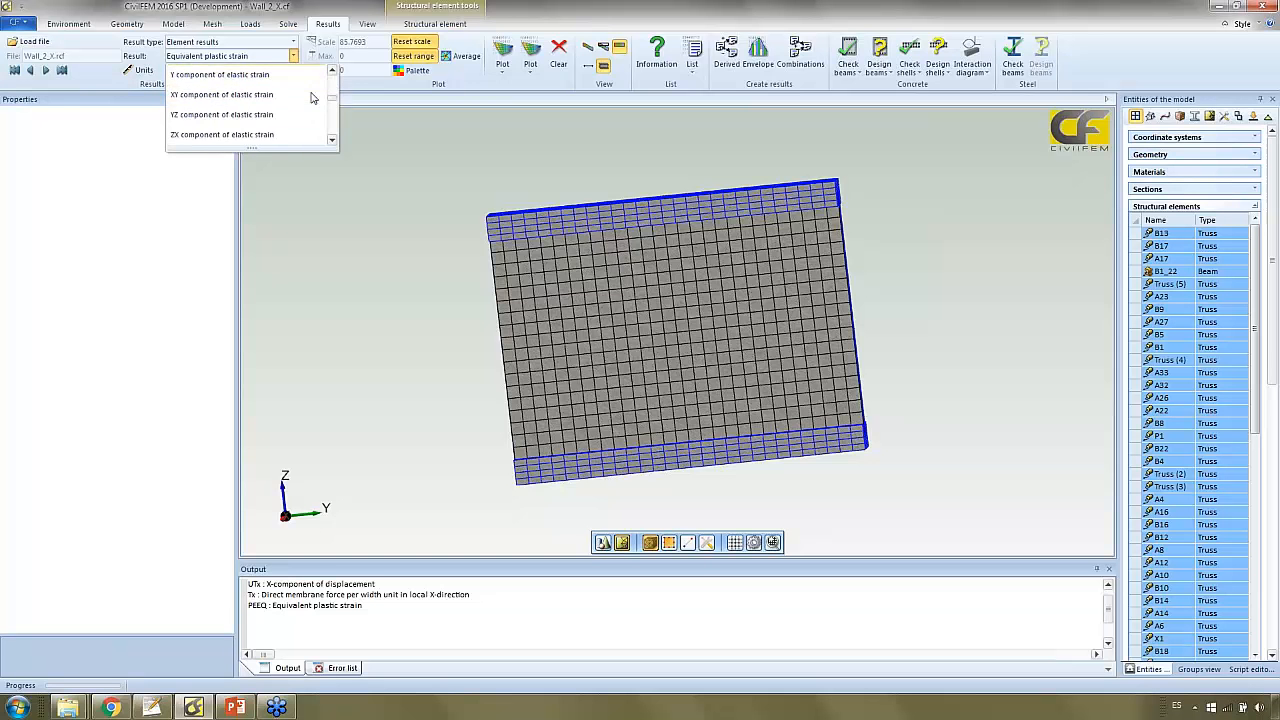
pyautogui.click(222, 74)
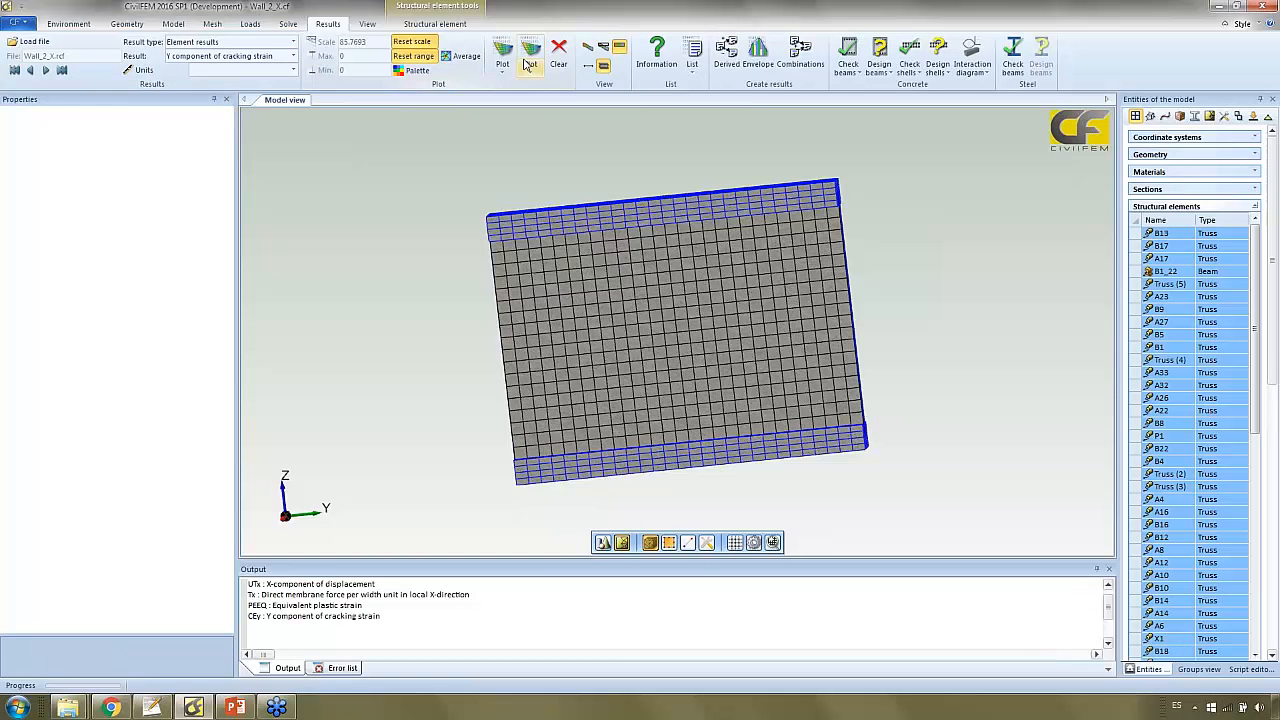
pyautogui.click(529, 57)
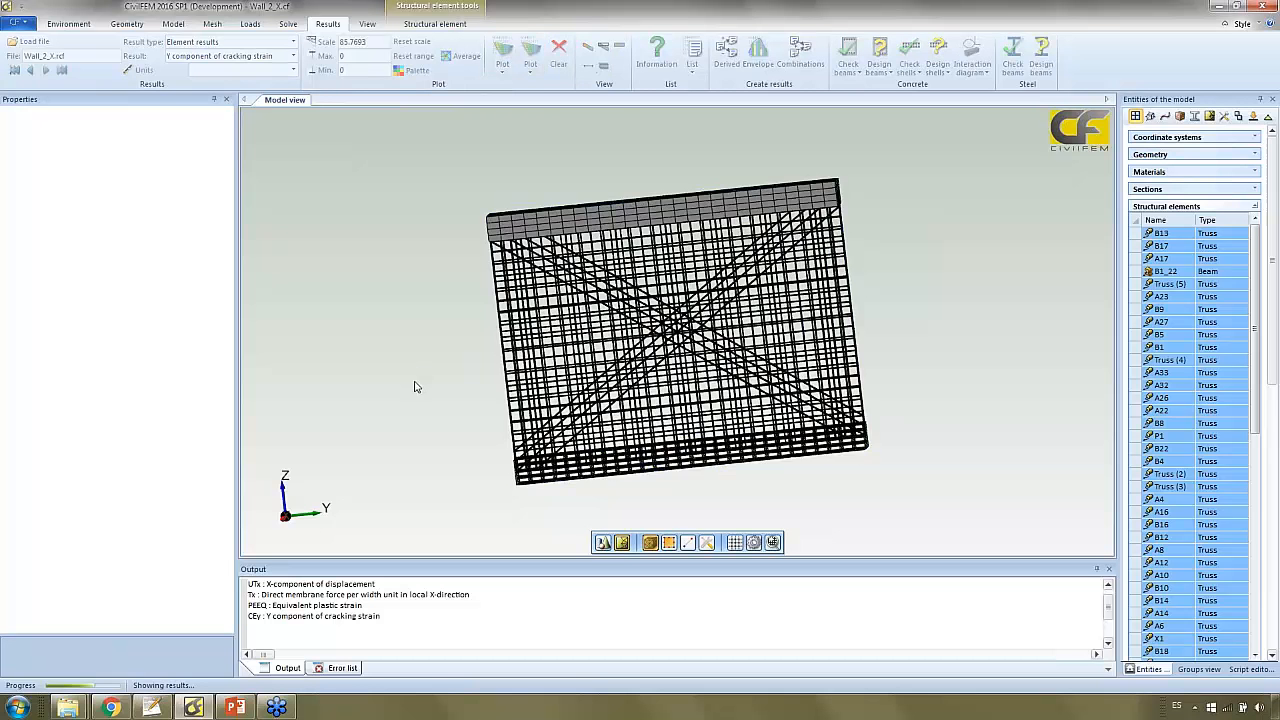
# Step: View the wall straight on and redraw the cracking strain contour plot
pyautogui.click(502, 50)
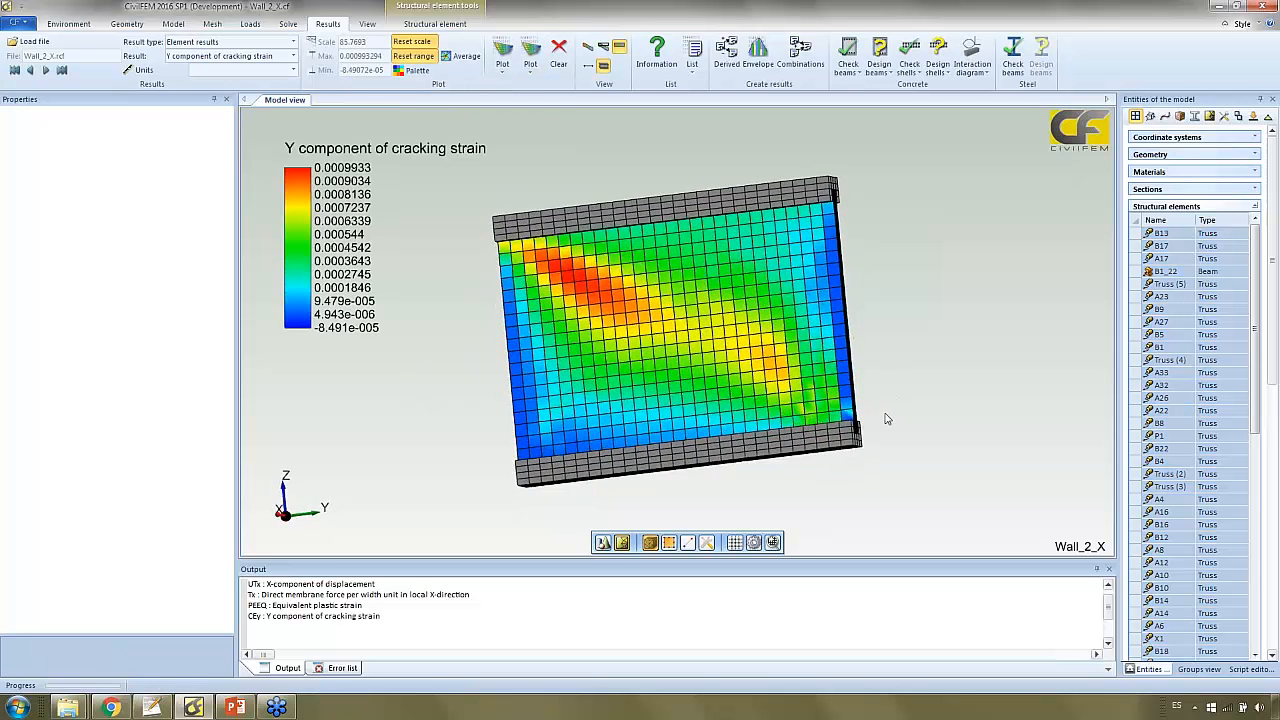
pyautogui.click(502, 63)
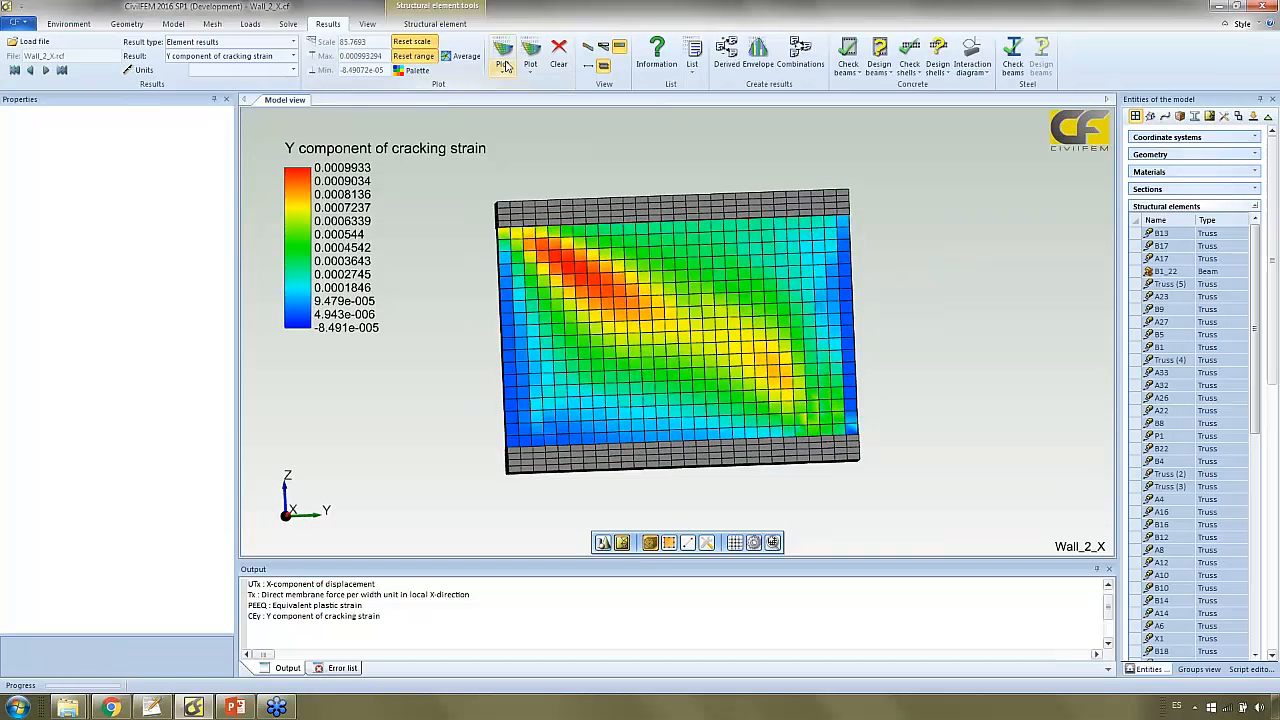
pyautogui.click(503, 48)
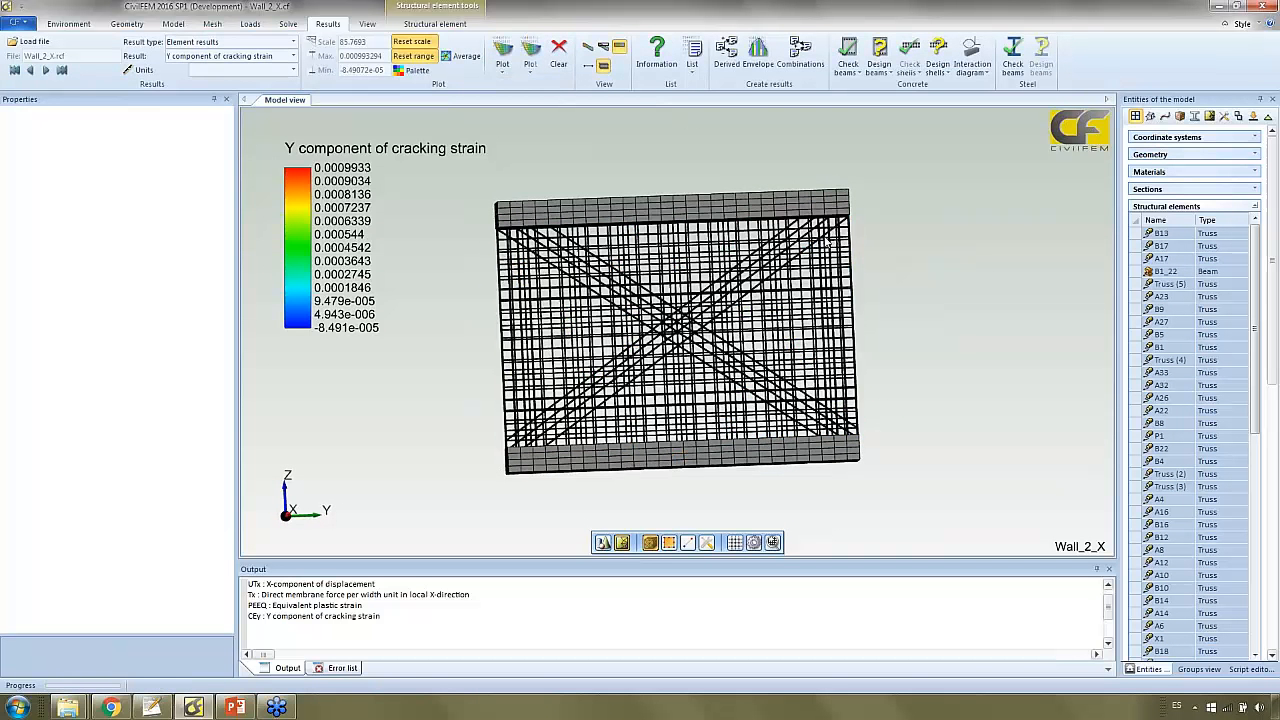
pyautogui.click(503, 50)
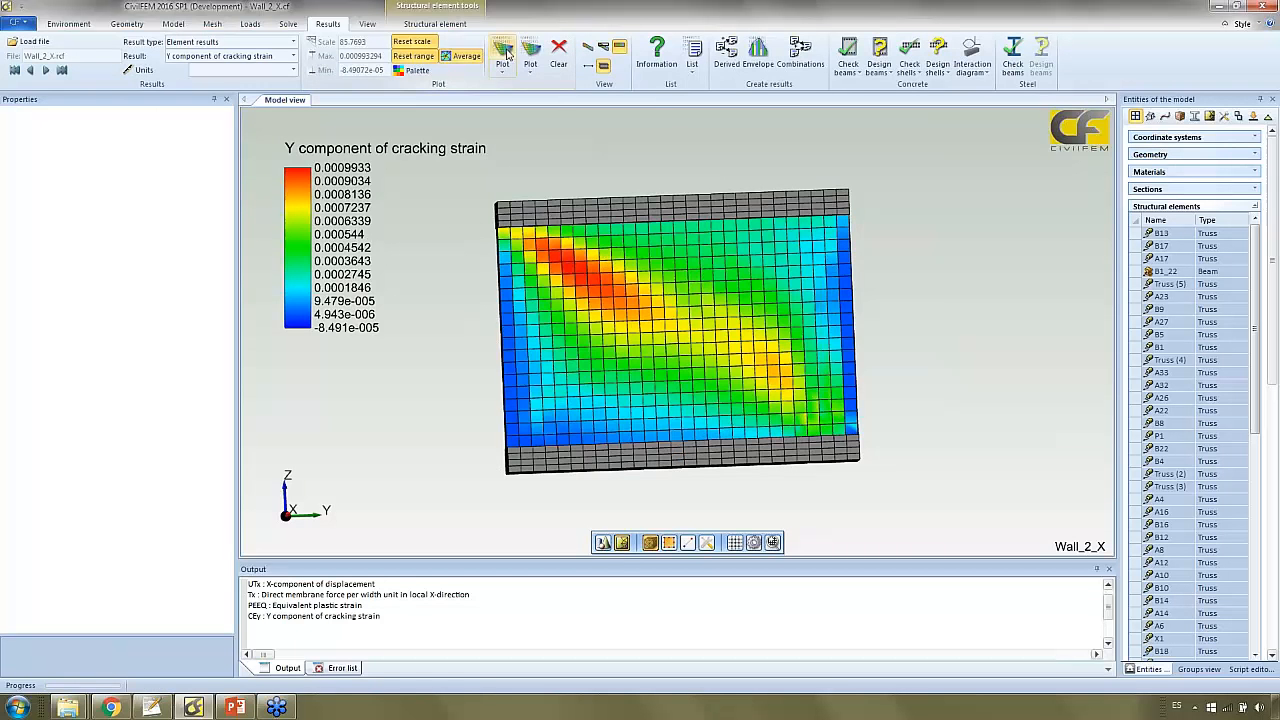
pyautogui.click(558, 50)
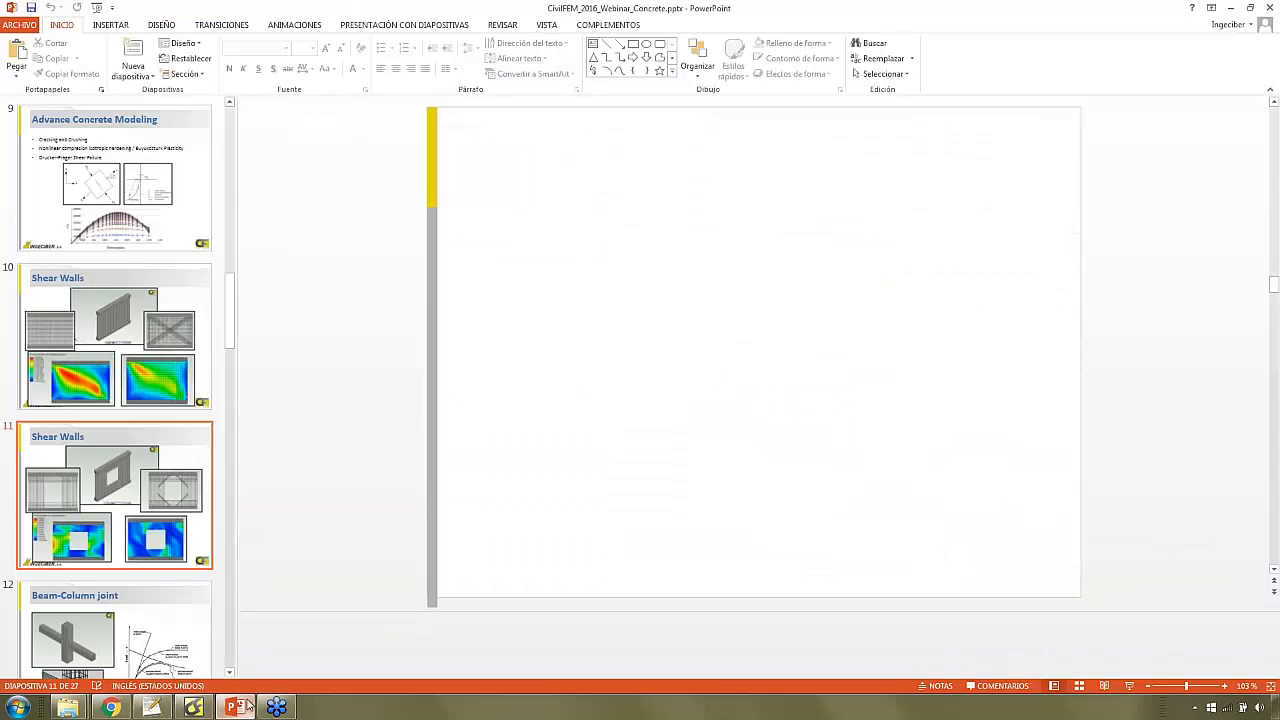
# Step: Go to the Shear Walls slide showing the wall cracking strain comparisons
pyautogui.click(115, 495)
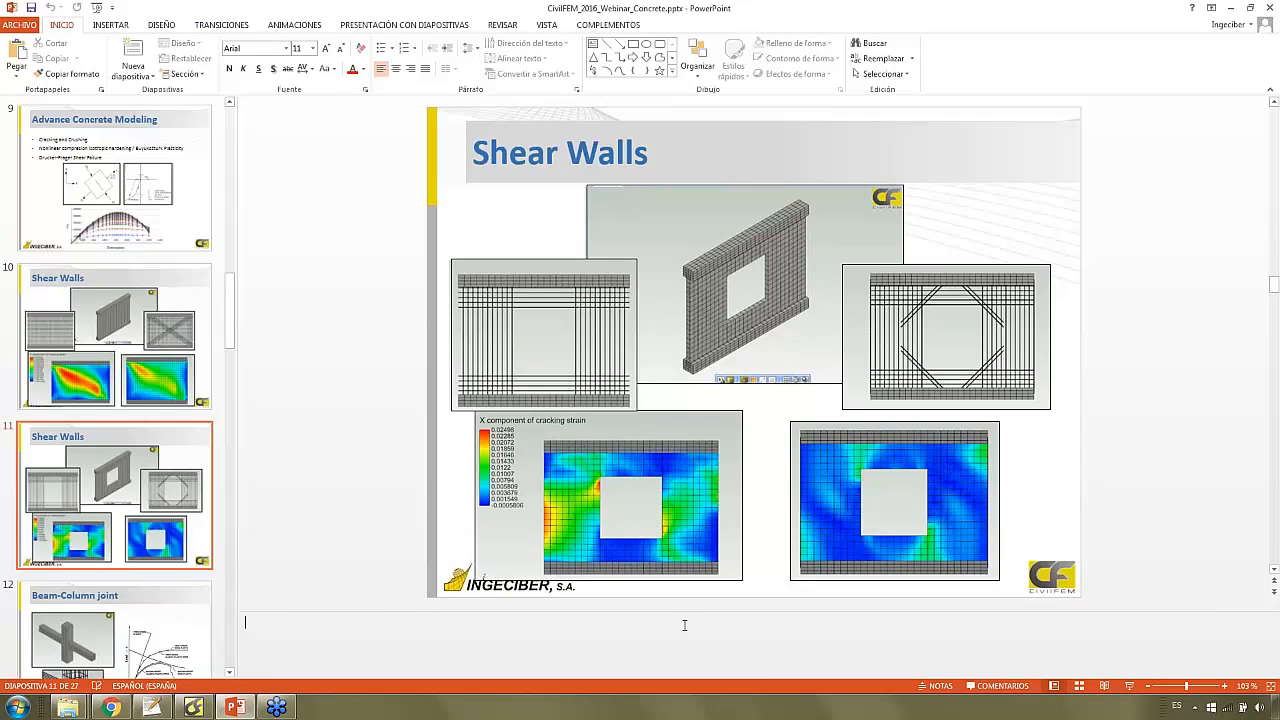
pyautogui.click(115, 335)
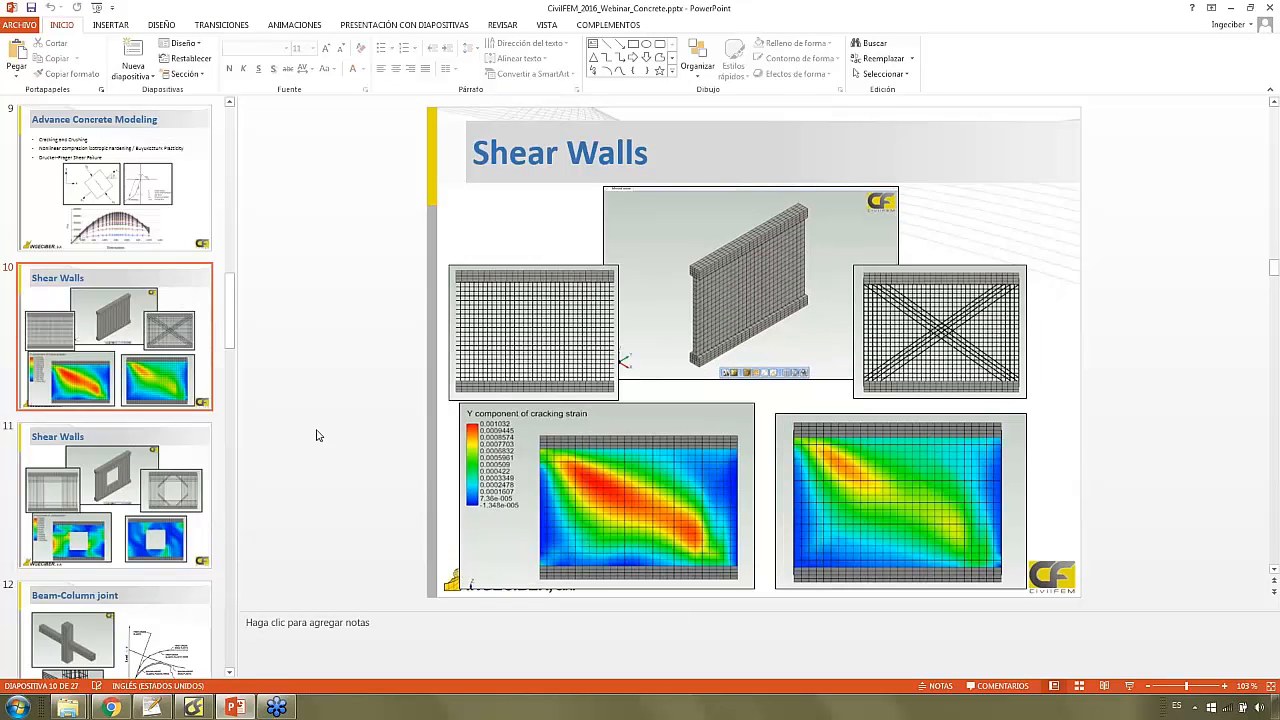
pyautogui.moveTo(985, 660)
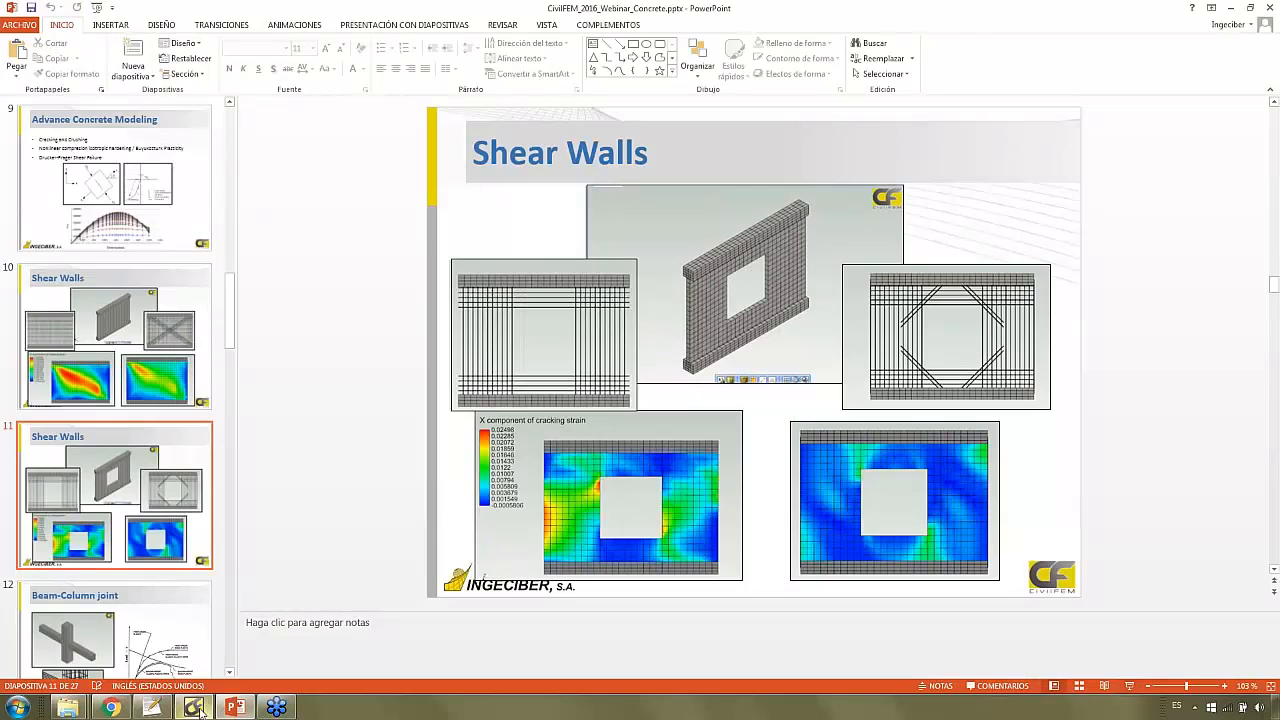
# Step: Return to CivilFEM, discard the current wall, and open Wall_Hole.cf from the Hole folder
pyautogui.click(193, 707)
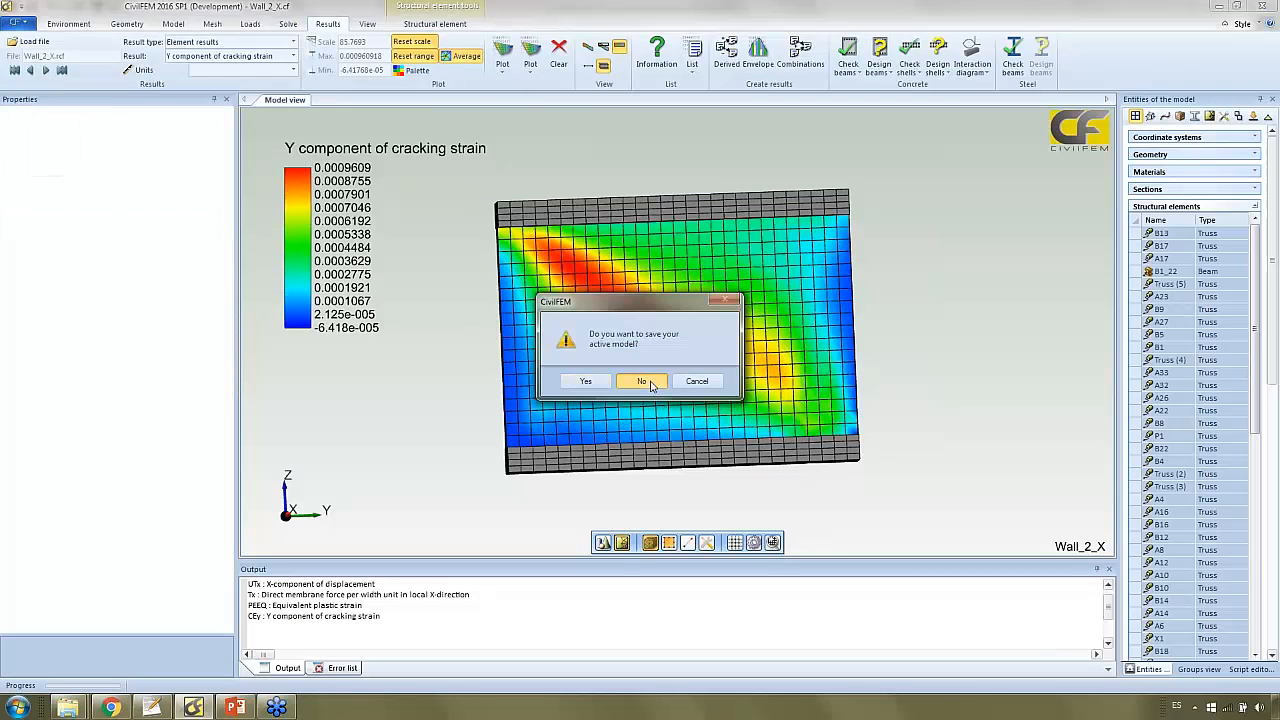
pyautogui.click(641, 381)
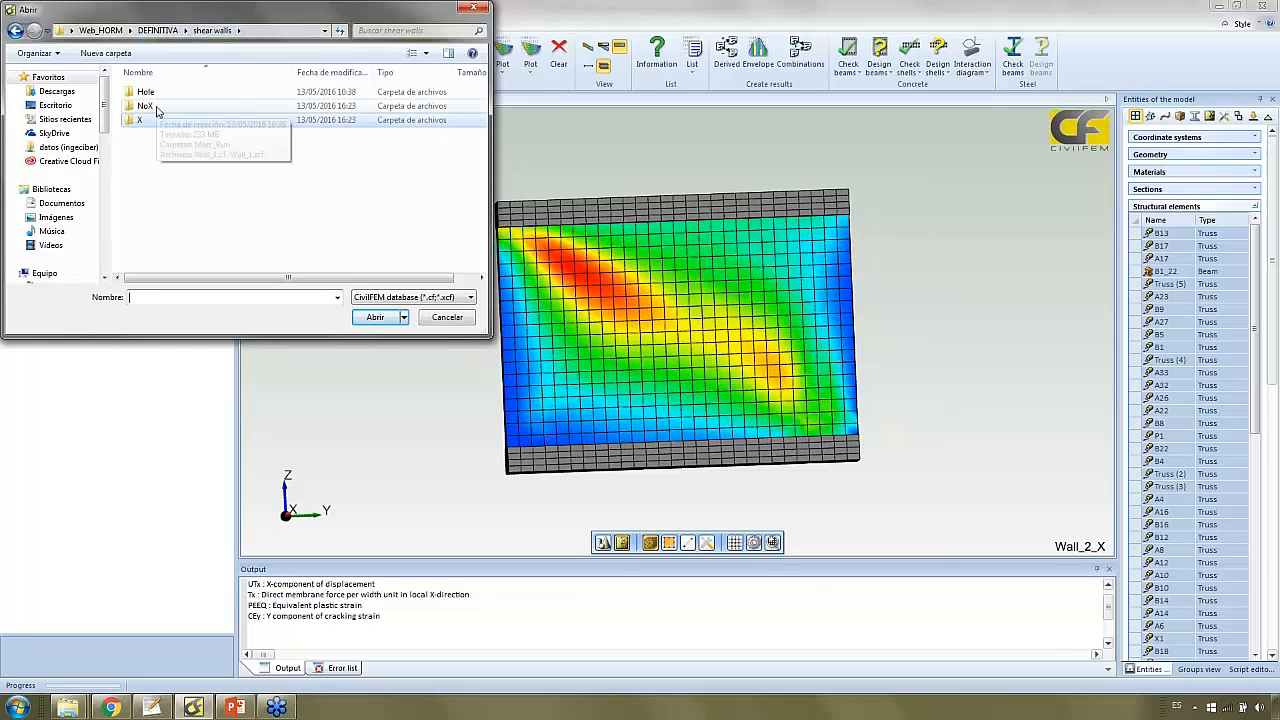
pyautogui.doubleClick(146, 91)
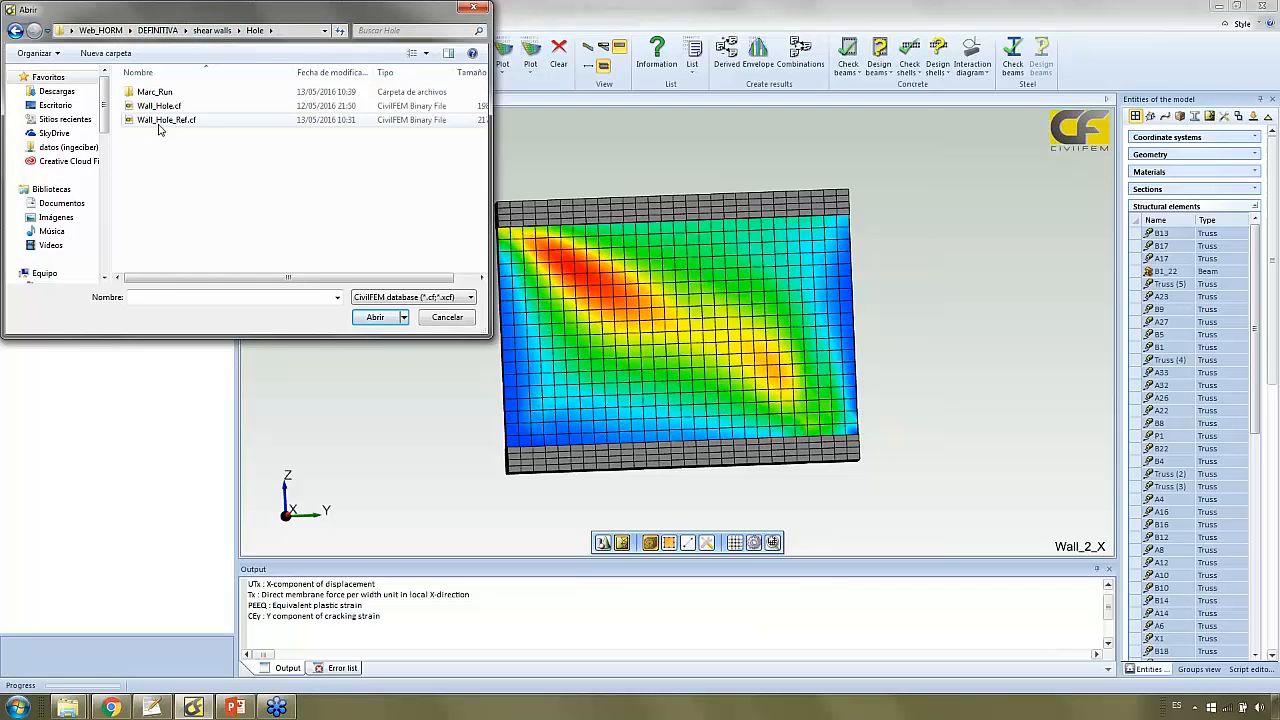
pyautogui.click(159, 106)
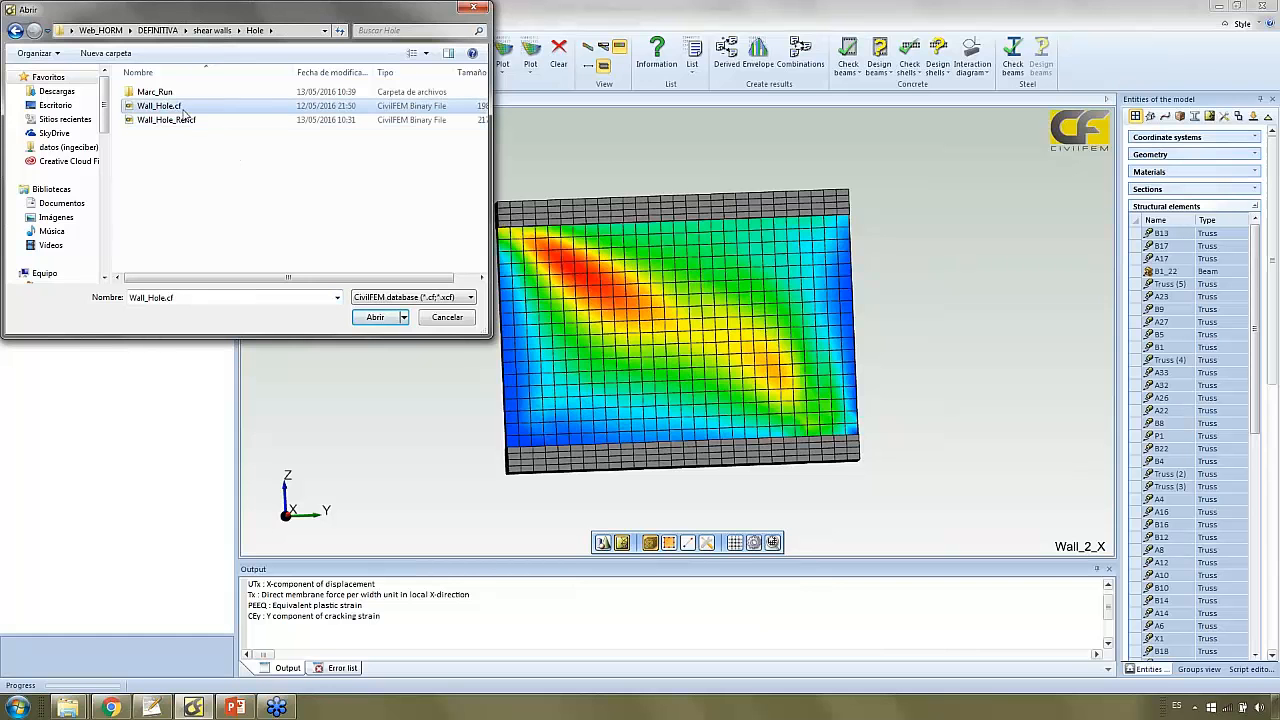
pyautogui.click(375, 317)
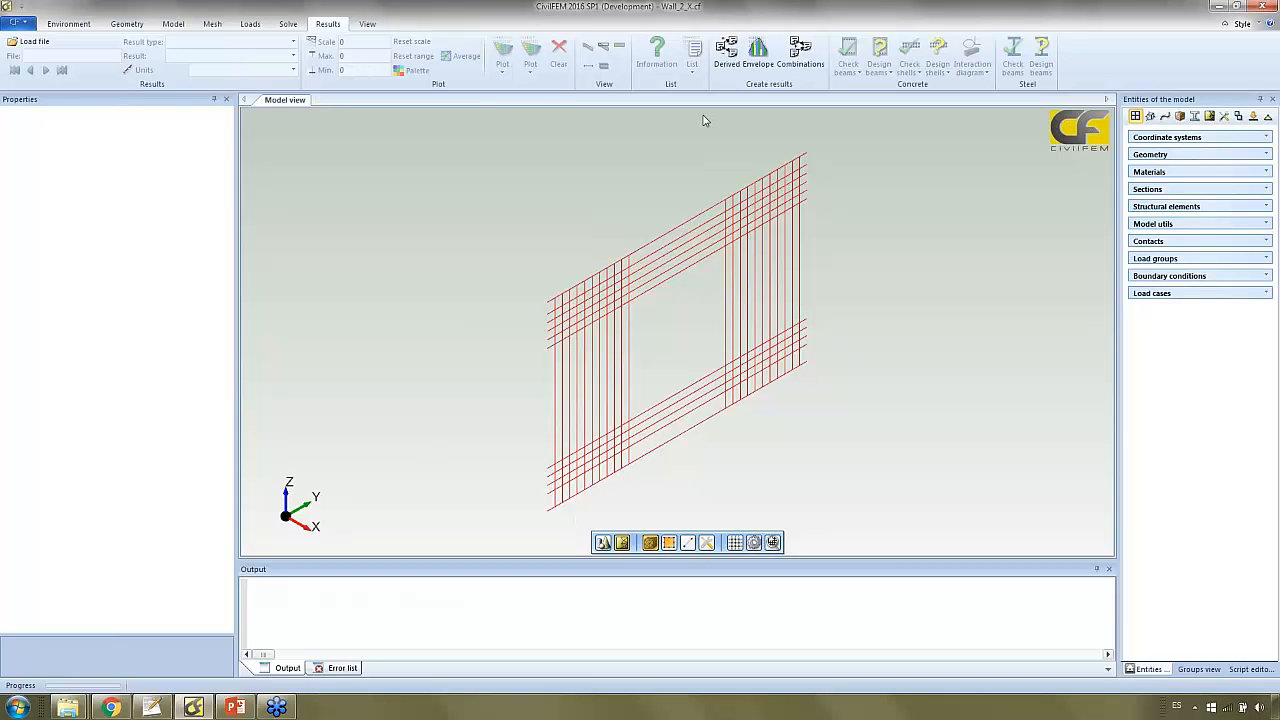
# Step: Select Wall_Hole's elements, toggle shading, generate the mesh, and start loading results
pyautogui.click(1166, 206)
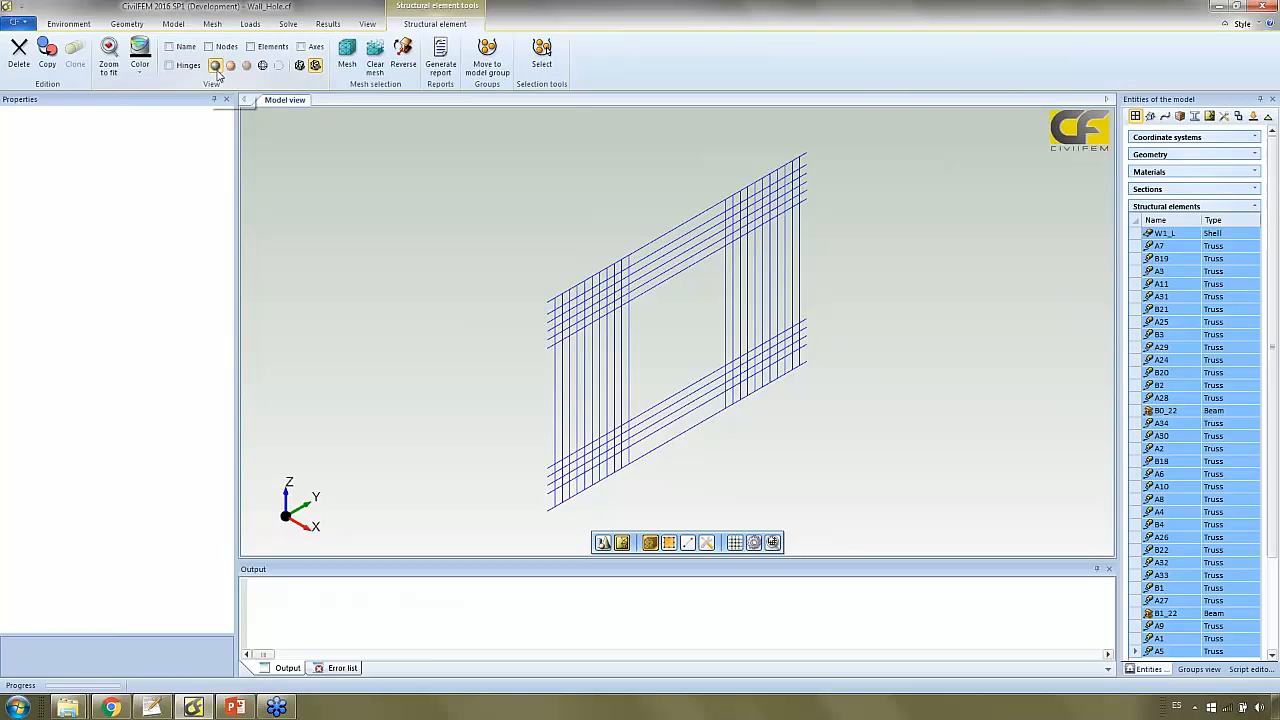
pyautogui.click(299, 65)
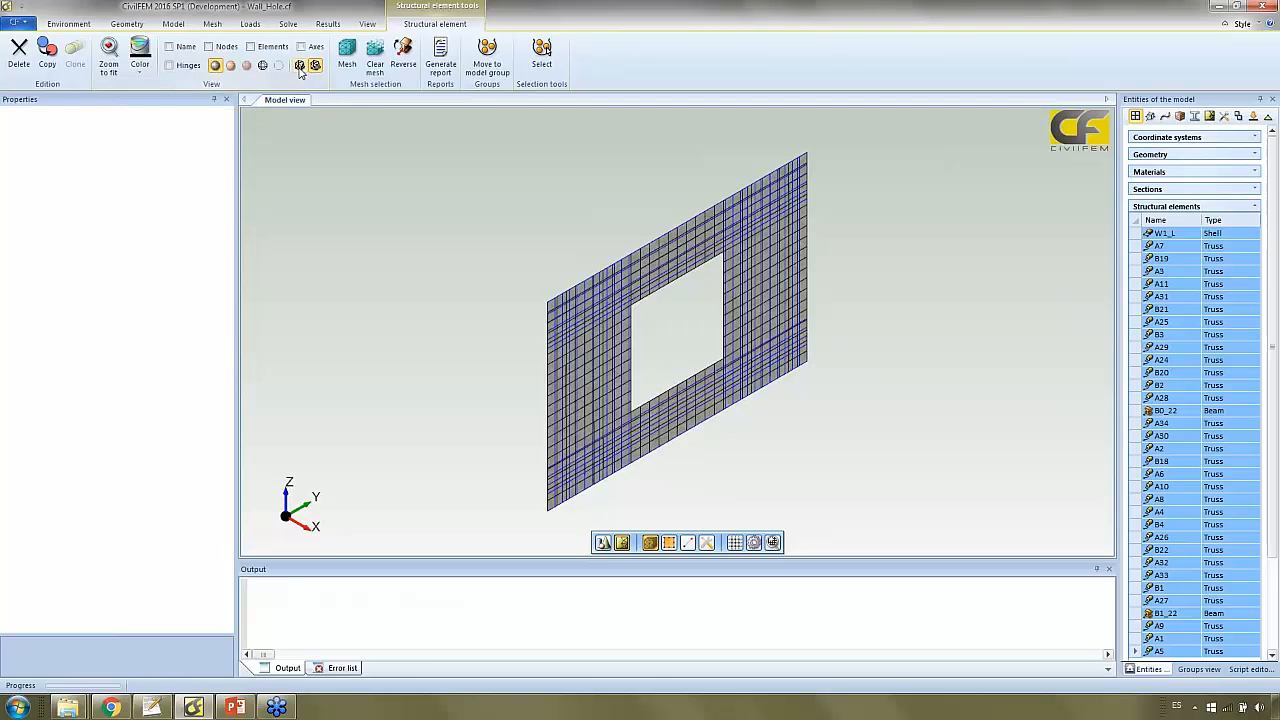
pyautogui.click(299, 65)
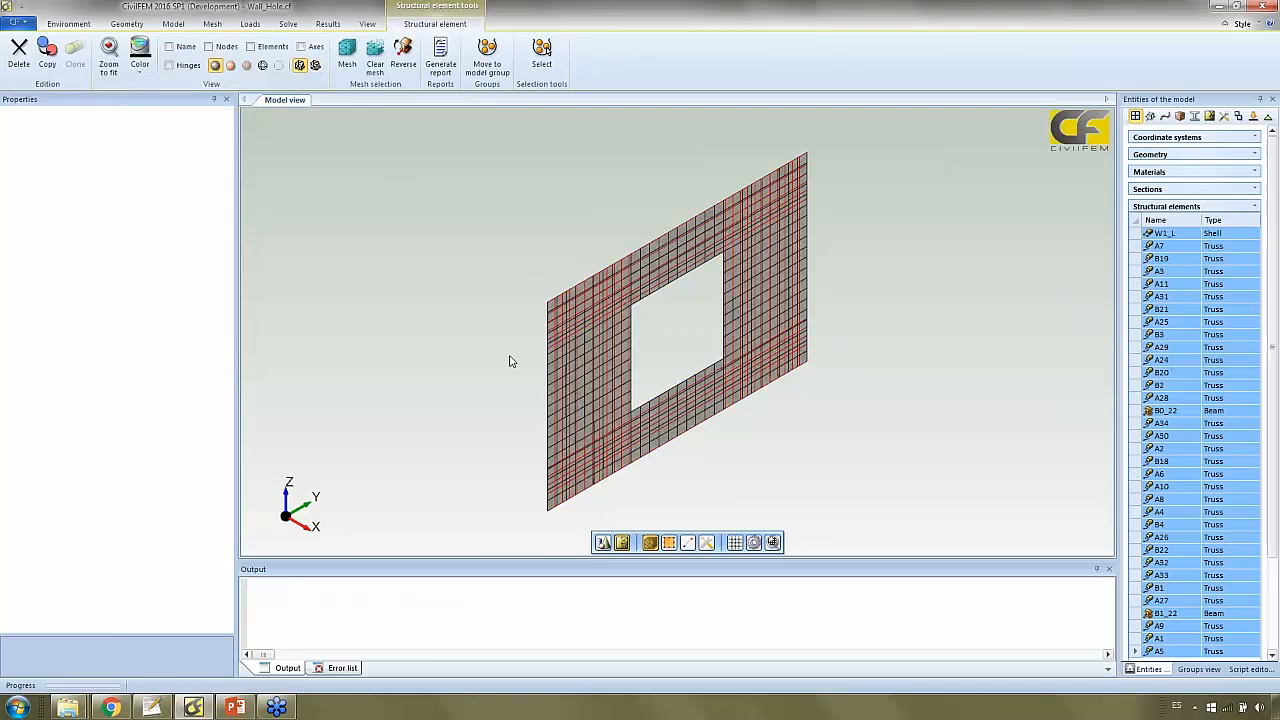
pyautogui.click(315, 65)
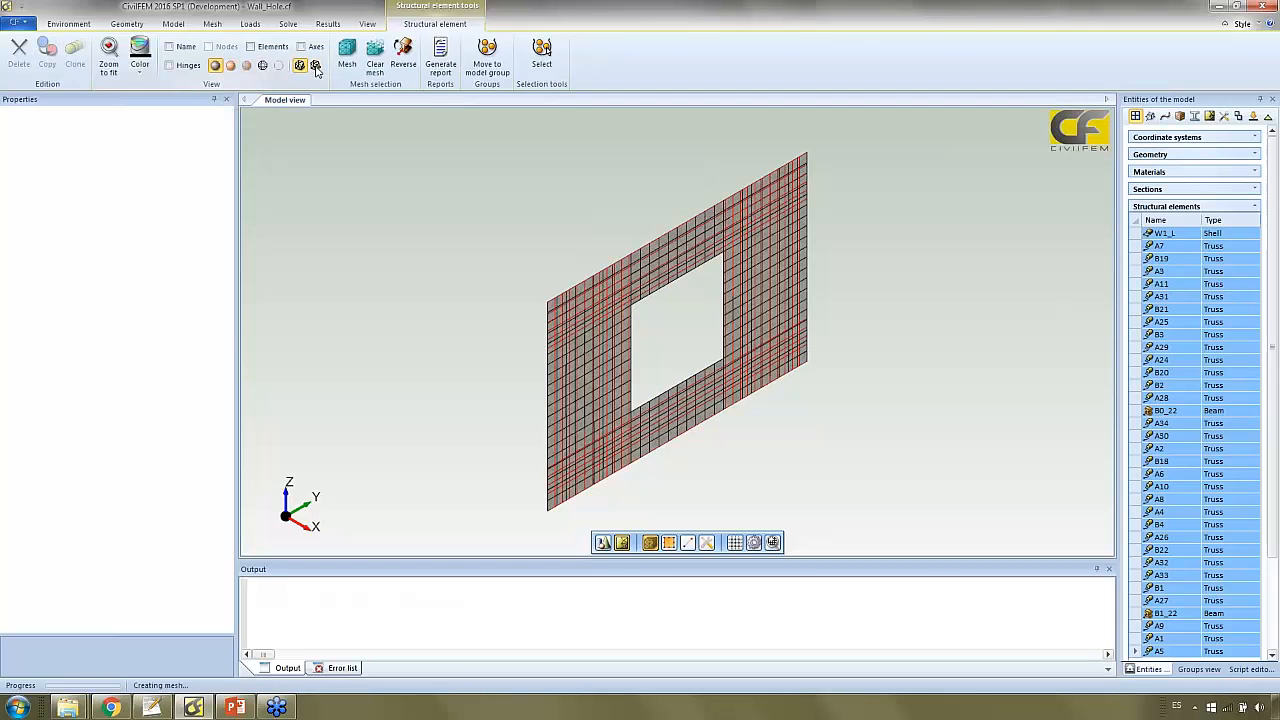
pyautogui.click(328, 23)
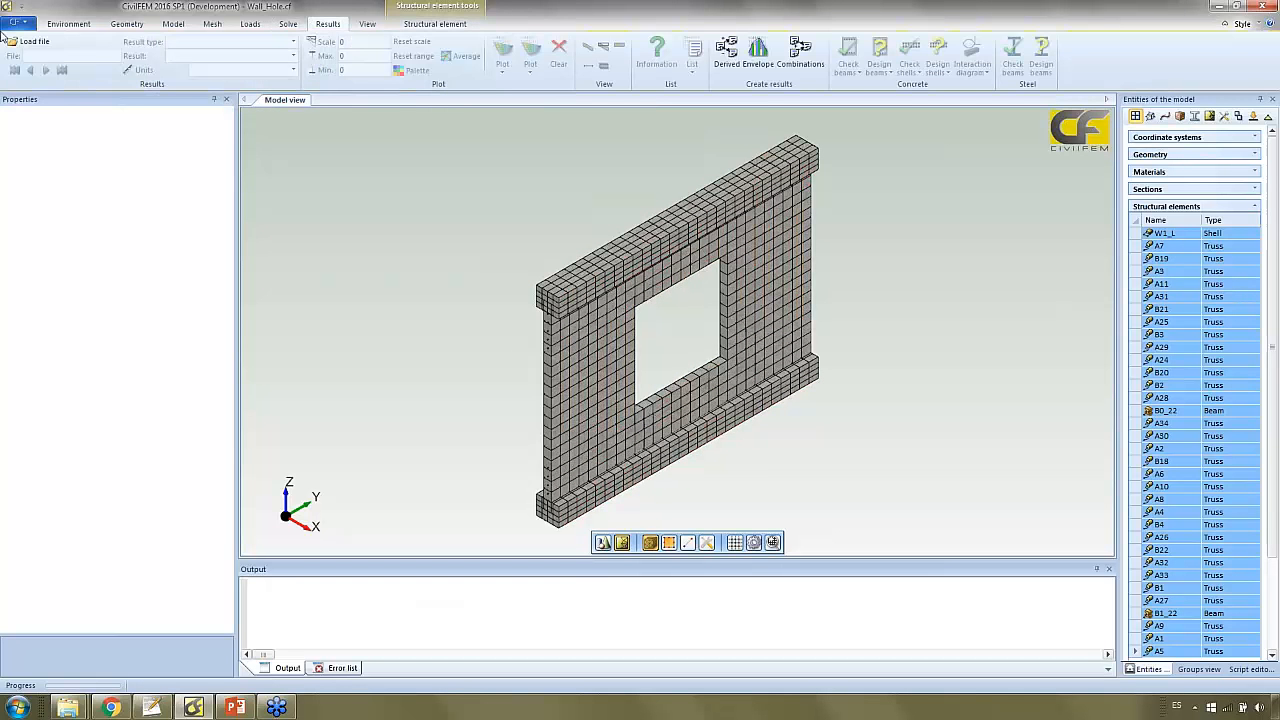
pyautogui.click(35, 41)
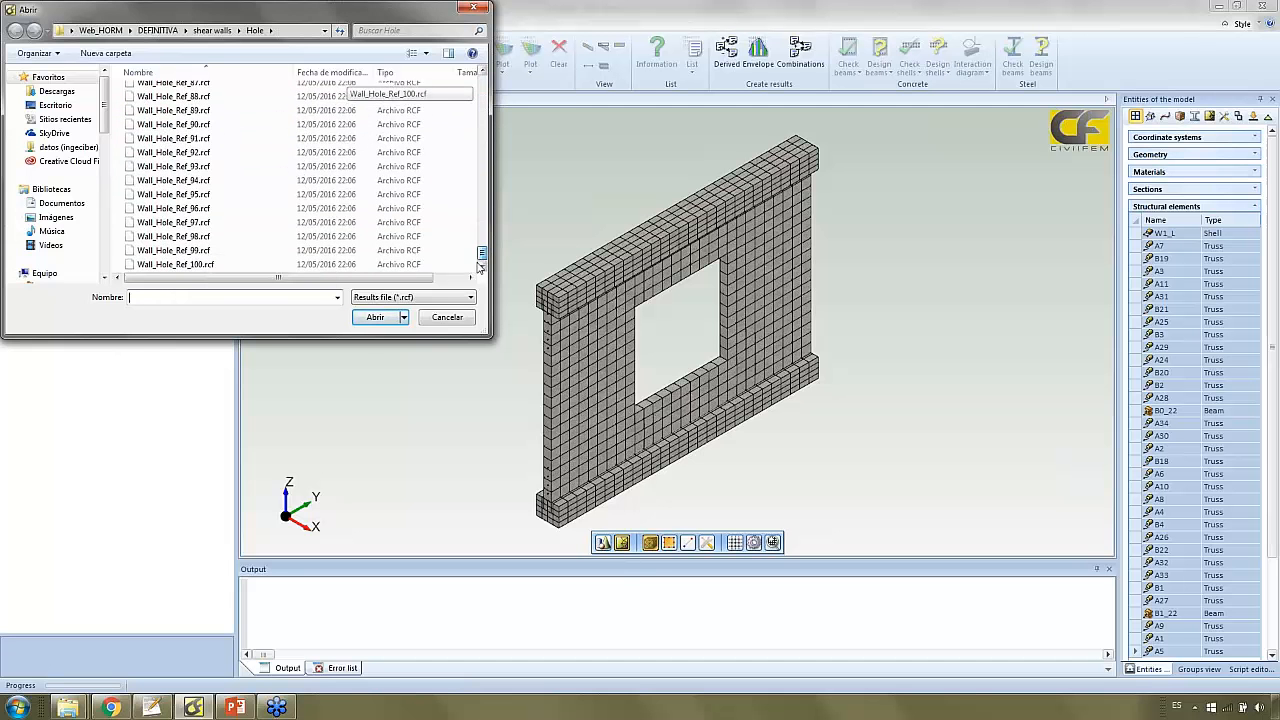
# Step: Load the Wall_Hole.rcf results file
pyautogui.scroll(3)
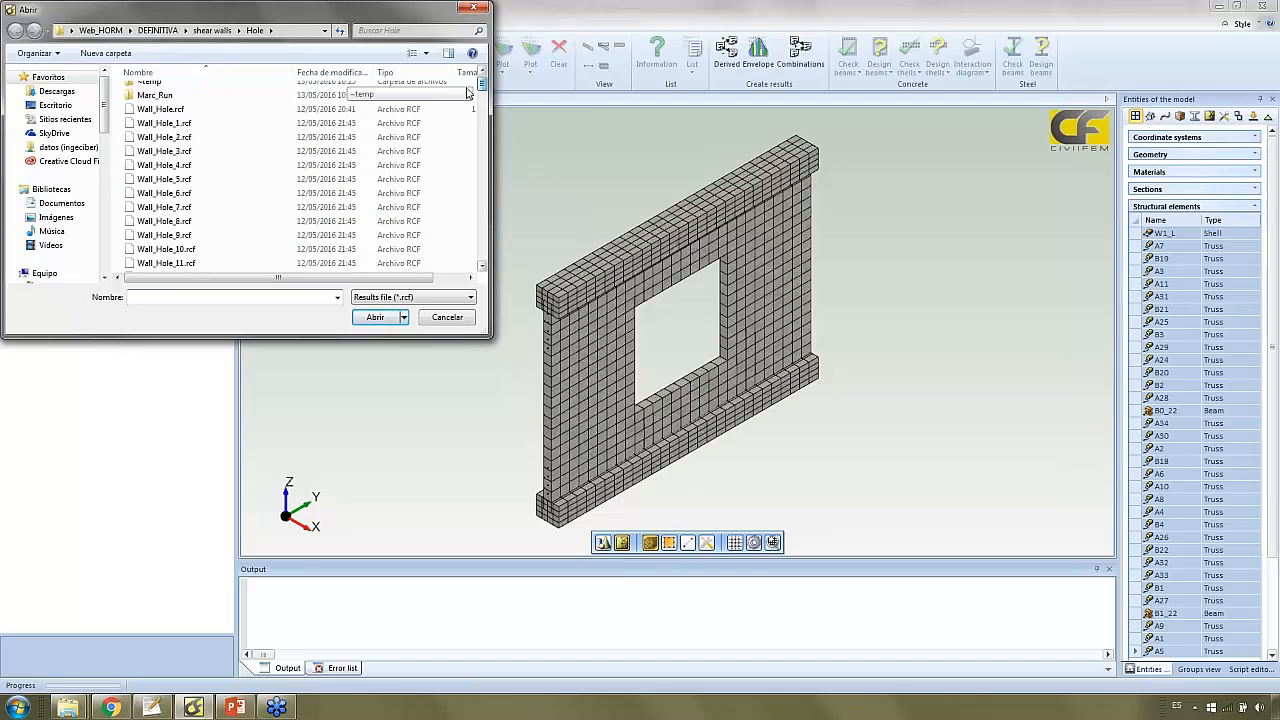
pyautogui.click(160, 119)
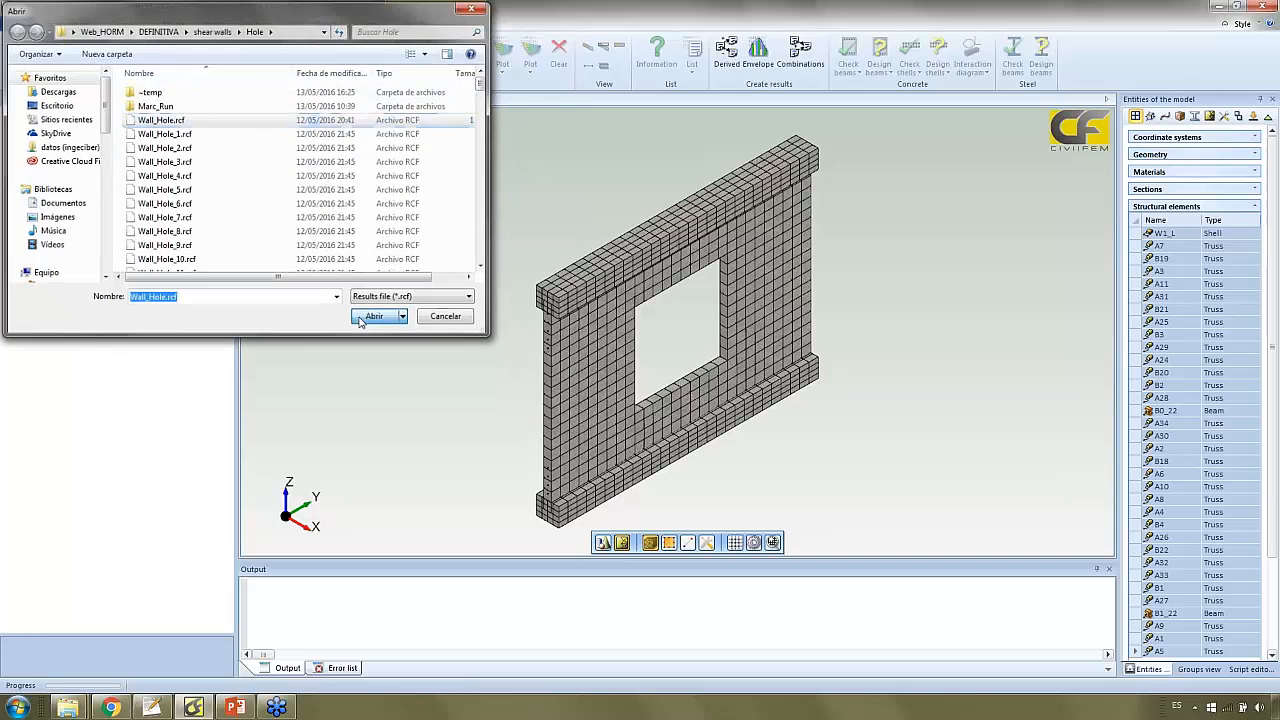
pyautogui.click(374, 316)
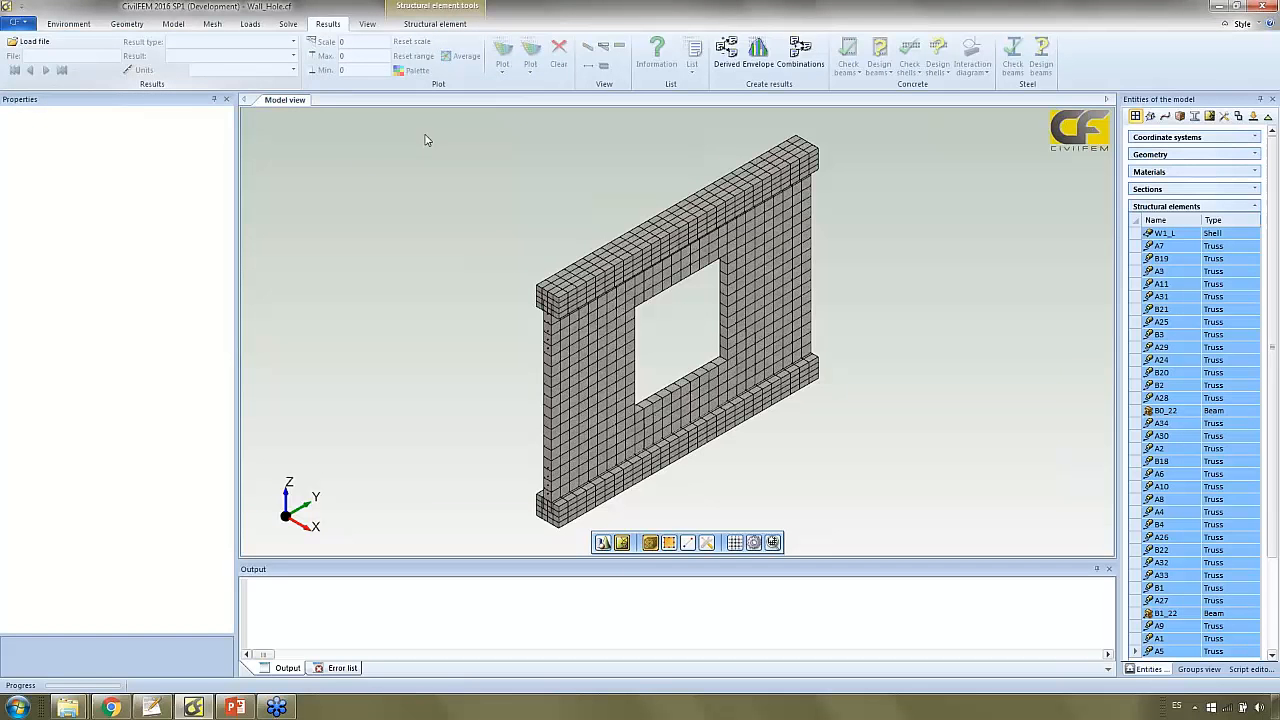
# Step: Plot the element Y cracking strain contour on Wall_Hole and view it face-on in YZ
pyautogui.click(293, 55)
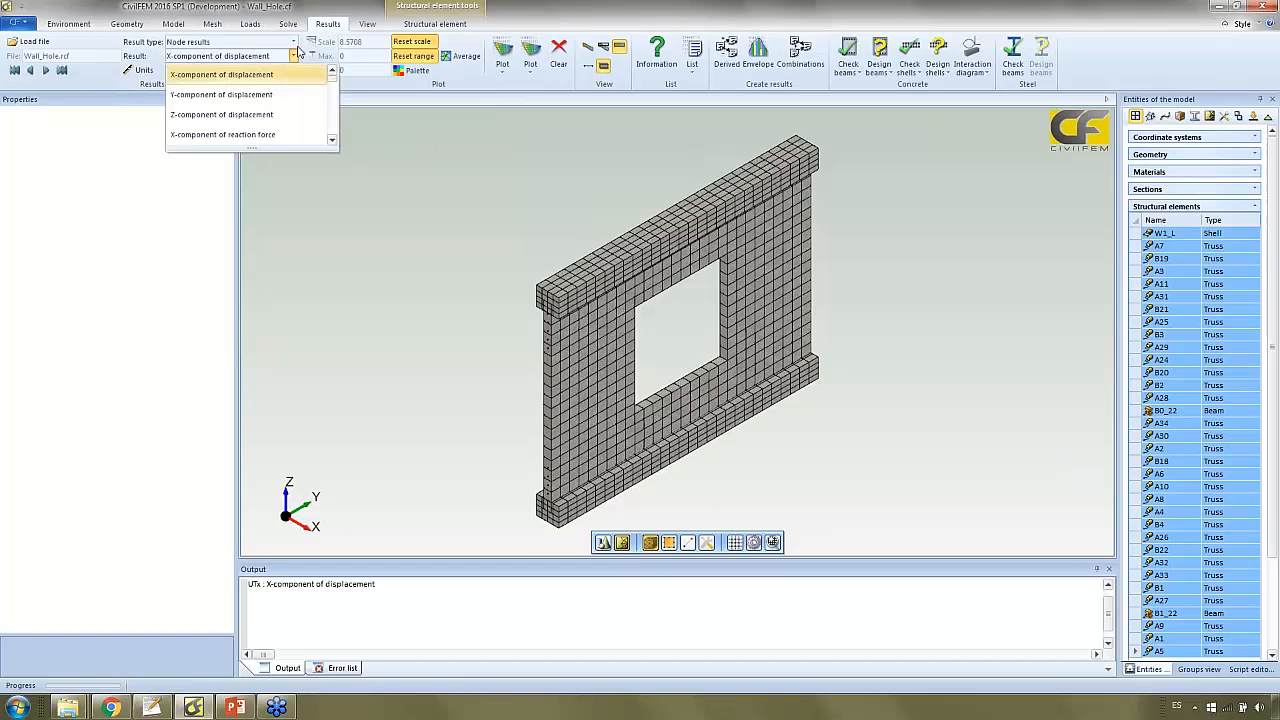
pyautogui.click(230, 41)
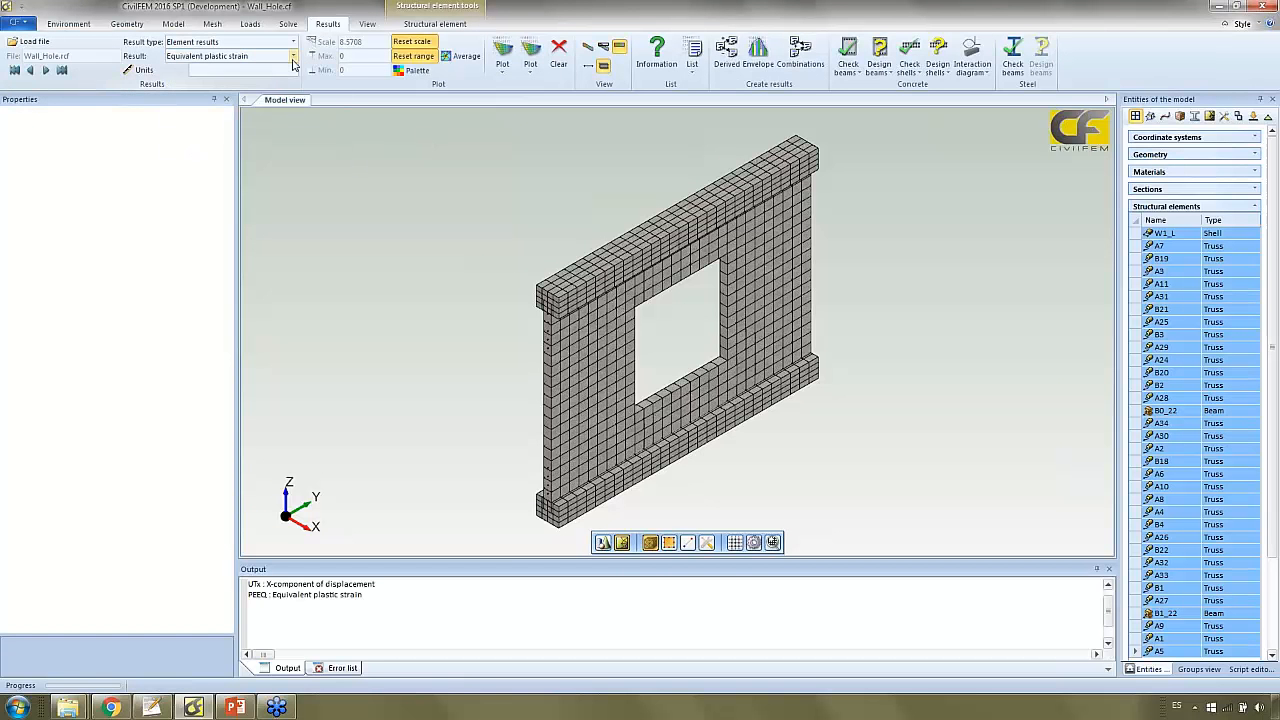
pyautogui.click(293, 56)
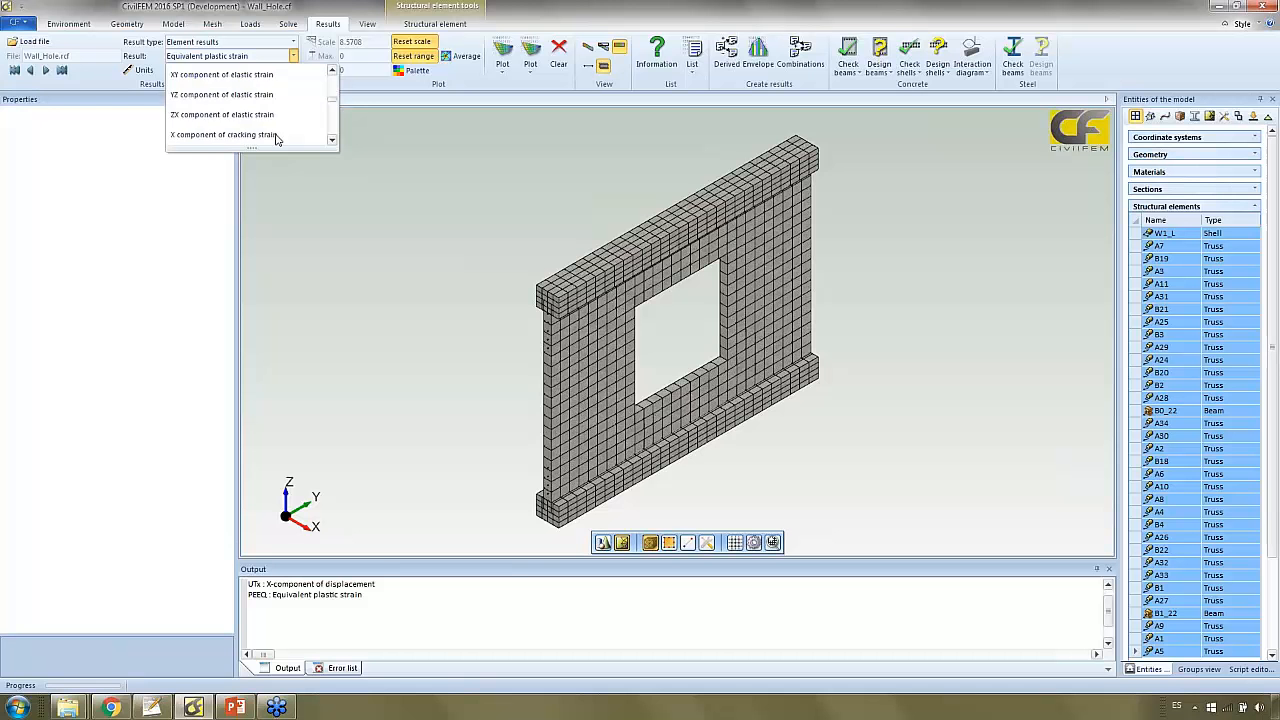
pyautogui.click(222, 134)
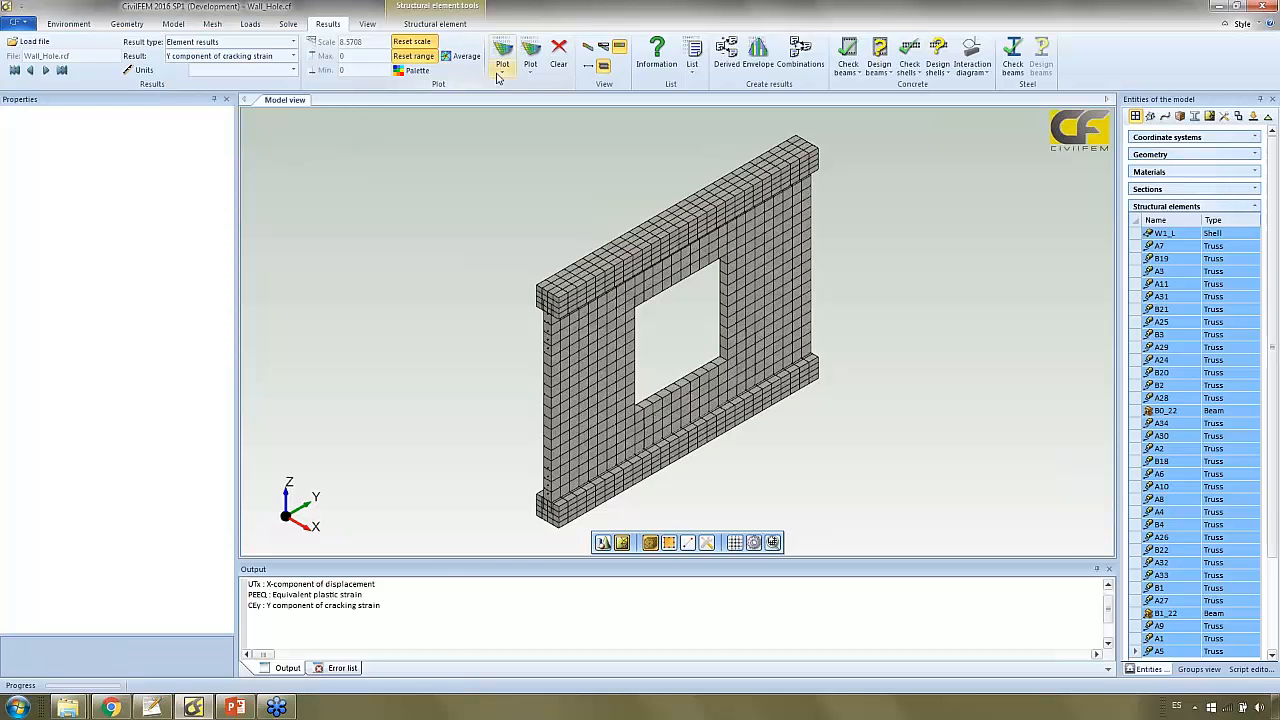
pyautogui.click(502, 50)
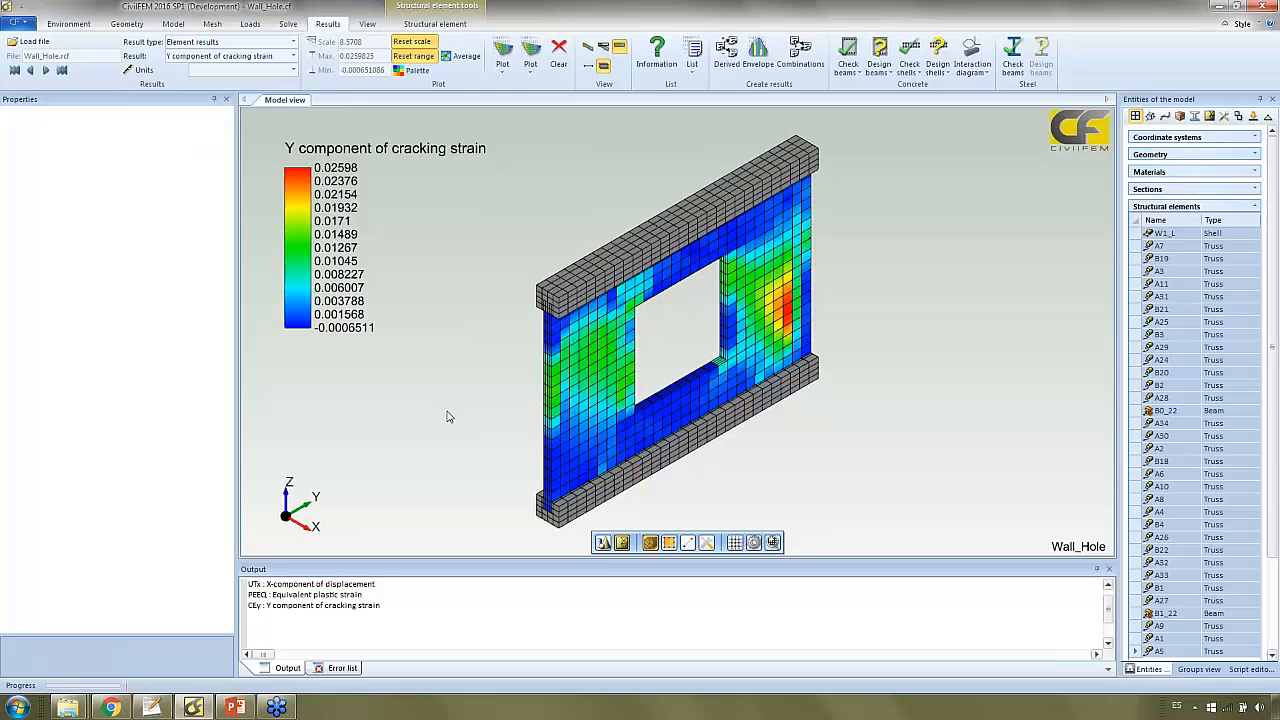
pyautogui.click(502, 48)
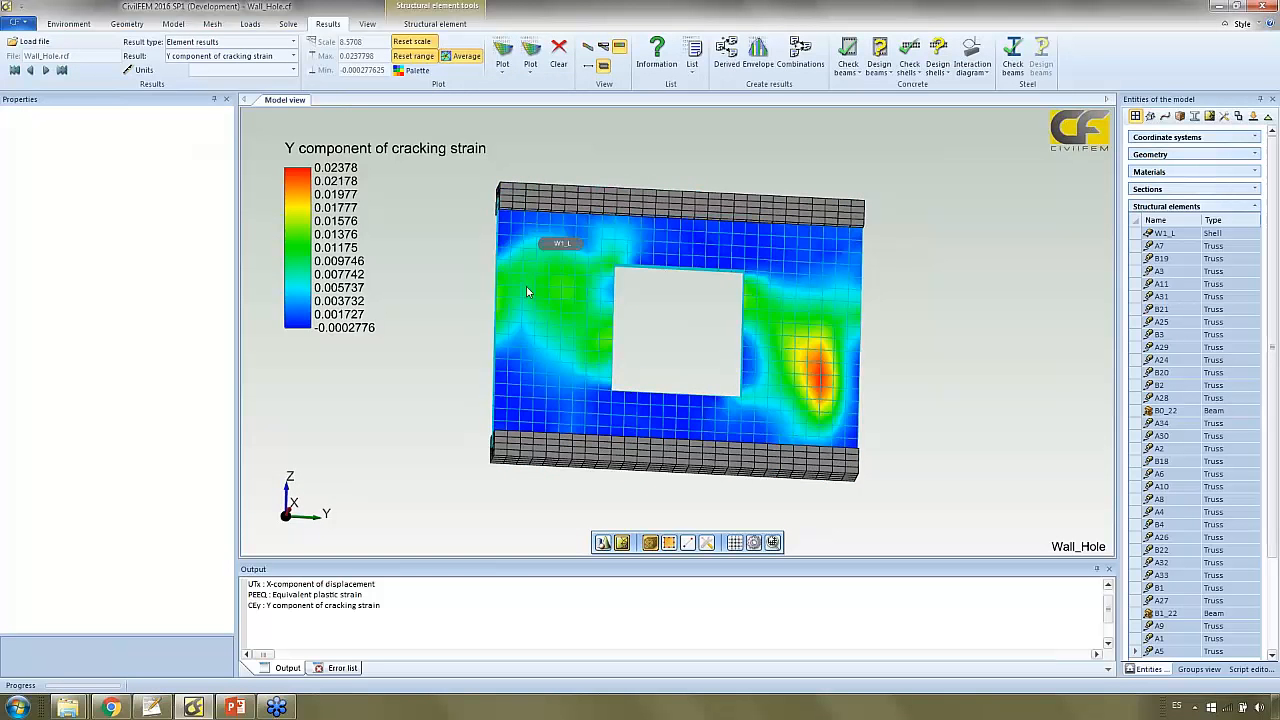
pyautogui.moveTo(755, 305)
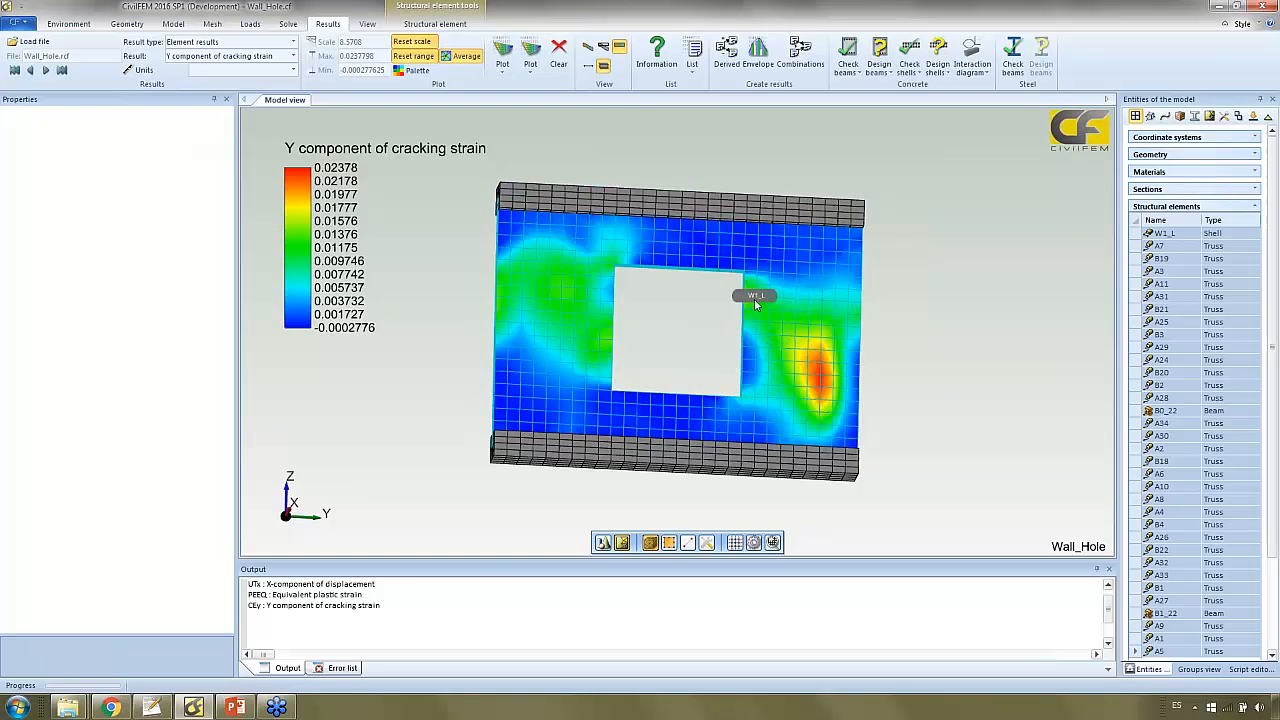
pyautogui.moveTo(543, 291)
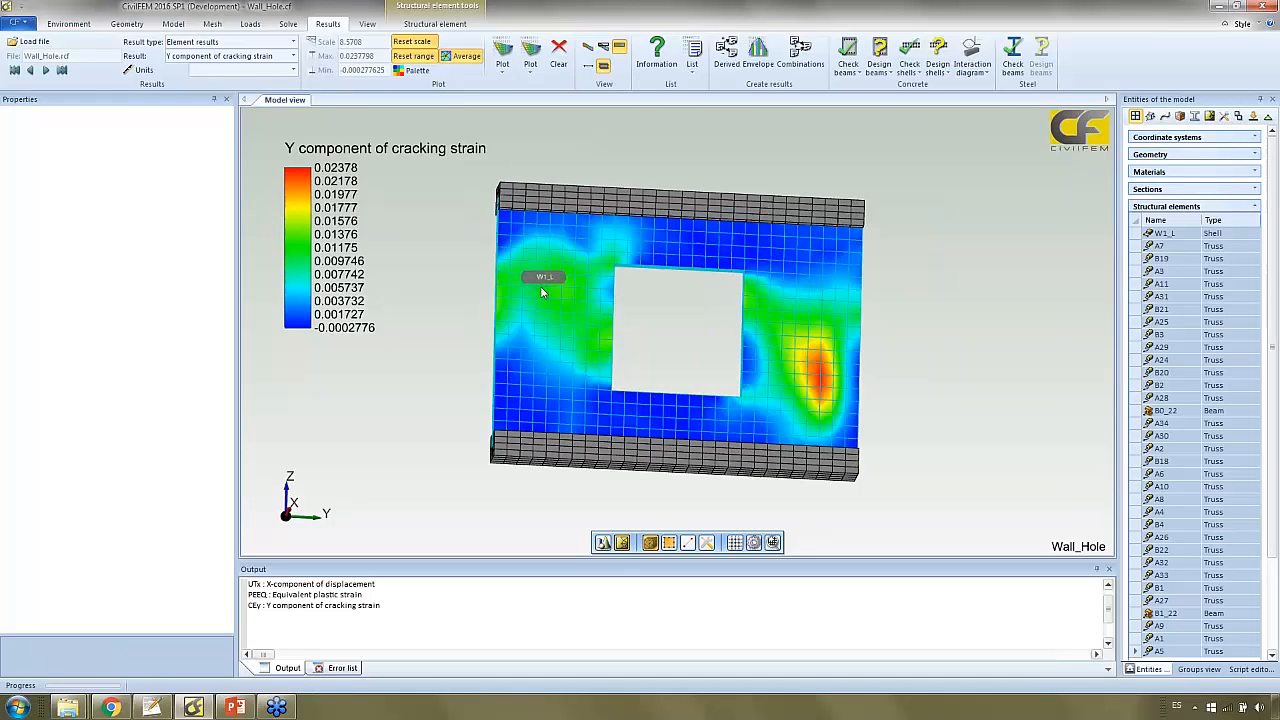